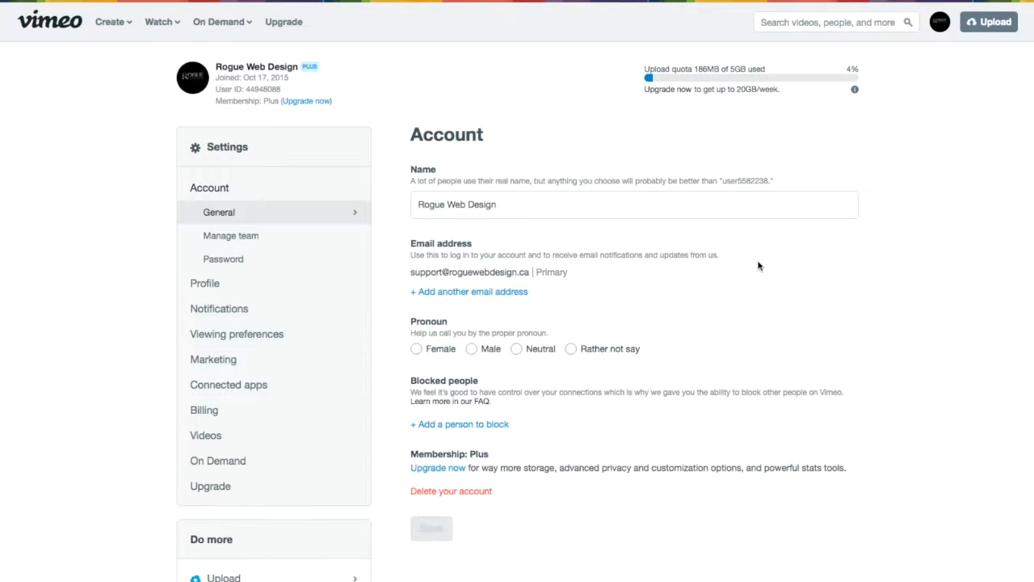
Step: Under Vimeo's Videos settings, set 'Who can watch your videos?' to 'Hide from vimeo.com'
click(939, 23)
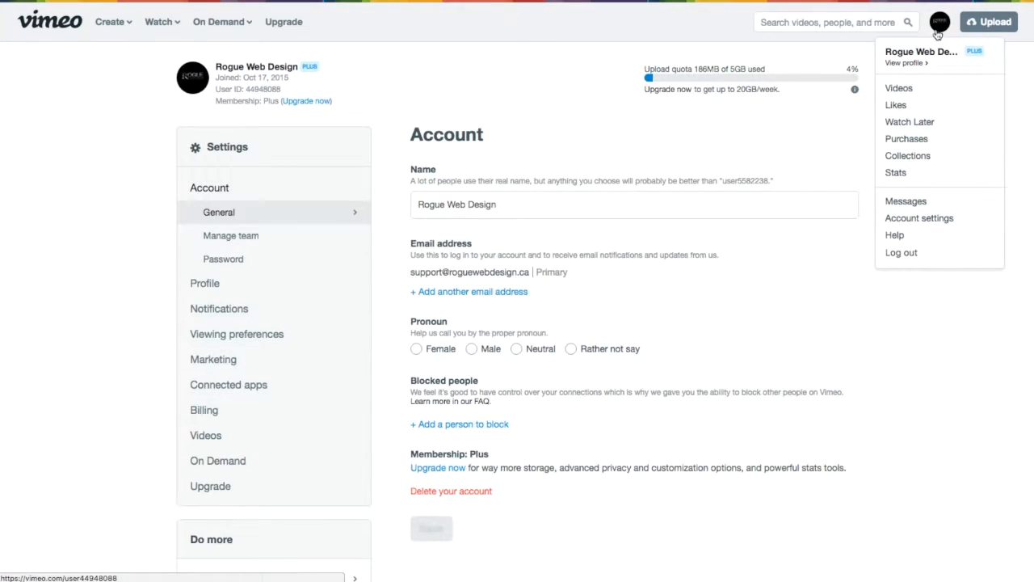
mouse_move(919, 218)
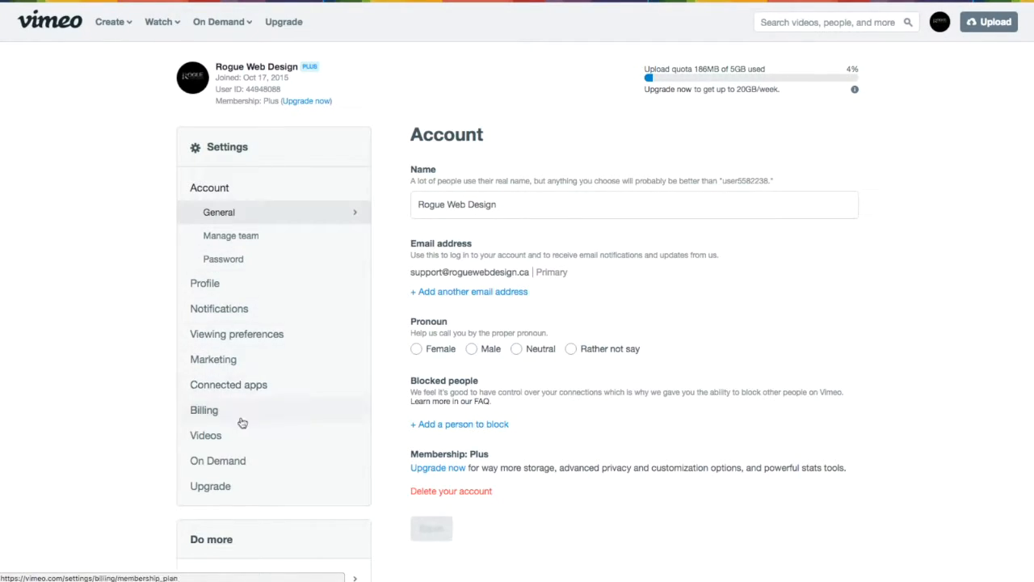
click(205, 435)
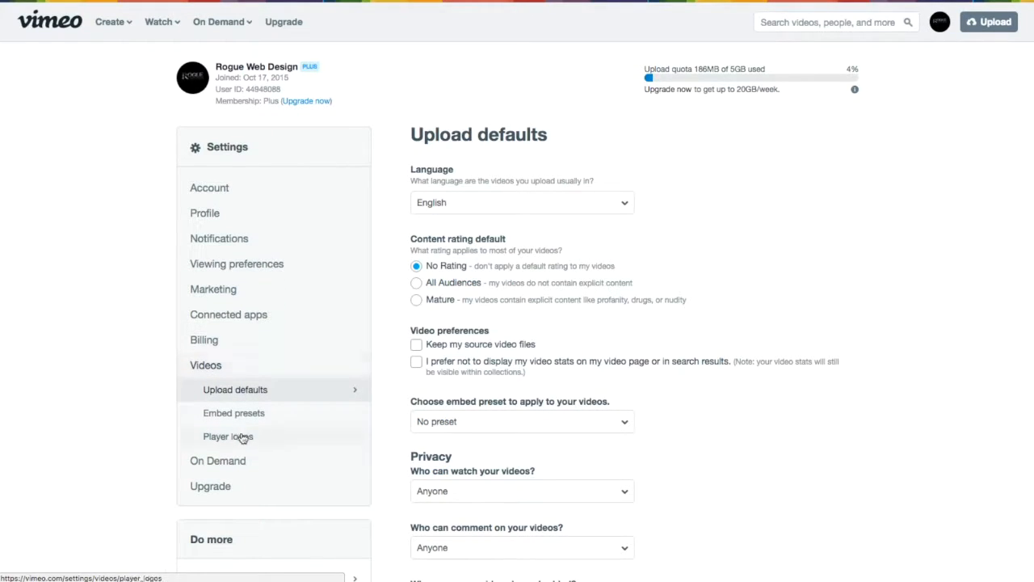
scroll(down, 3)
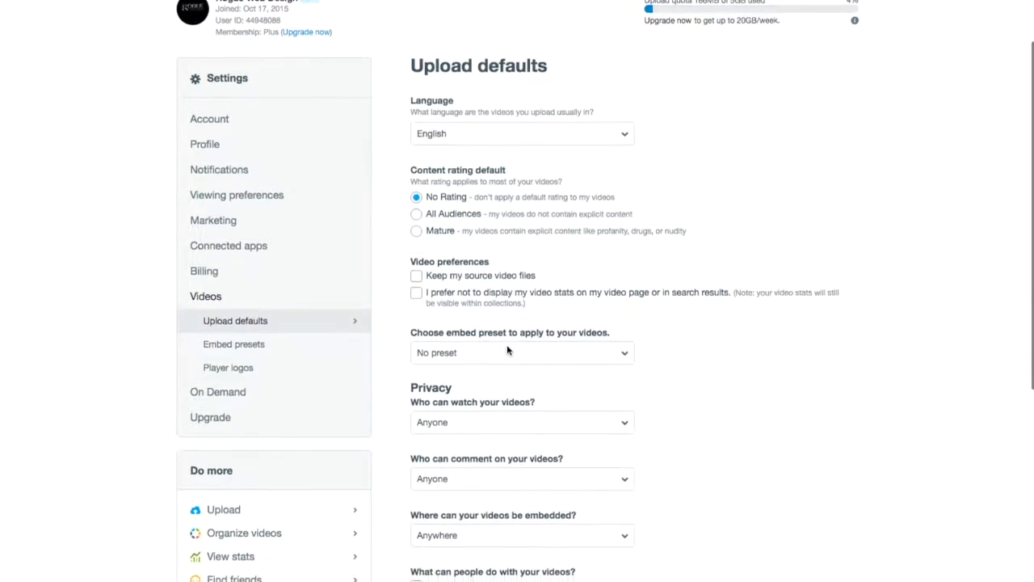
scroll(down, 3)
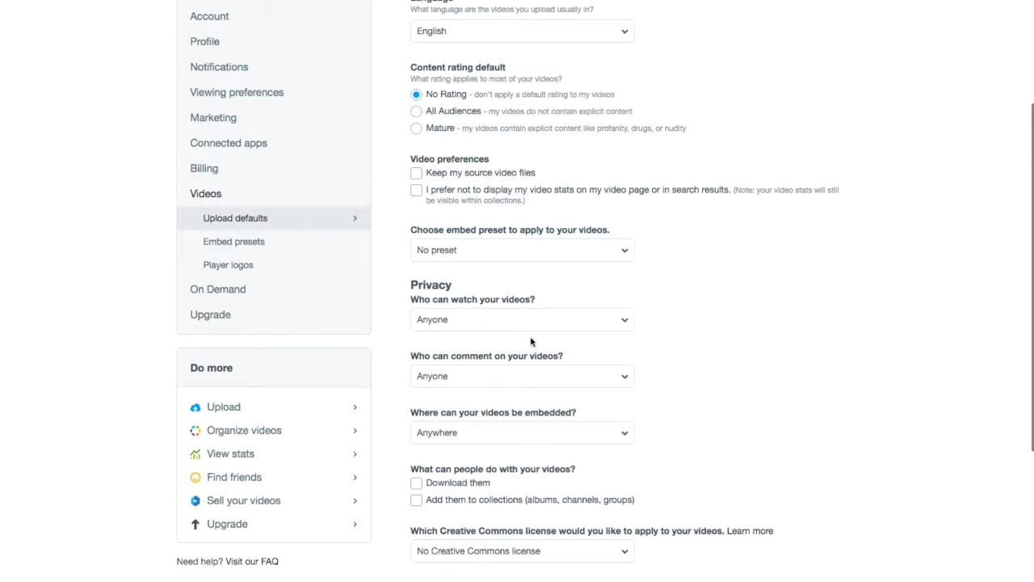
click(520, 320)
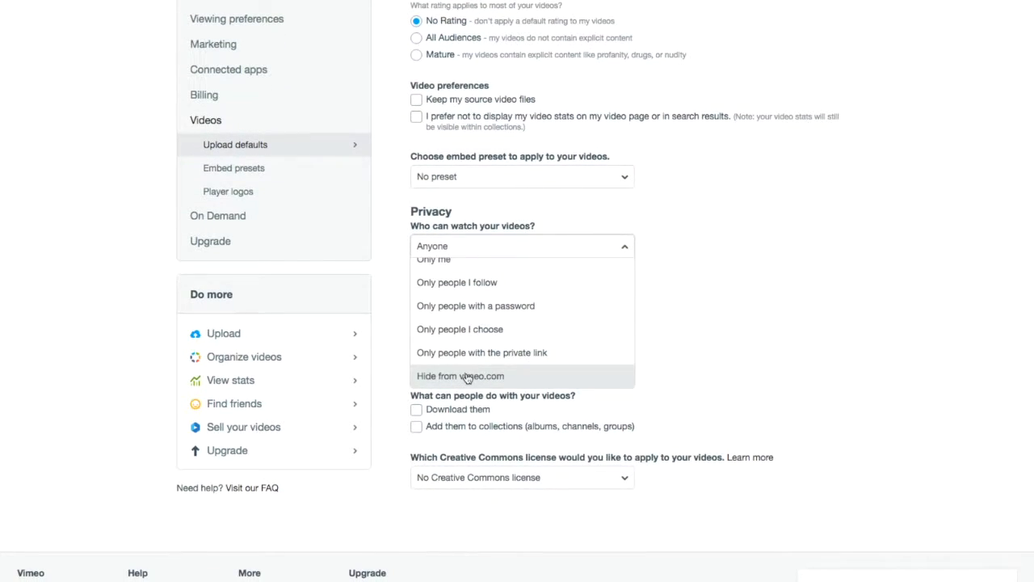
click(459, 375)
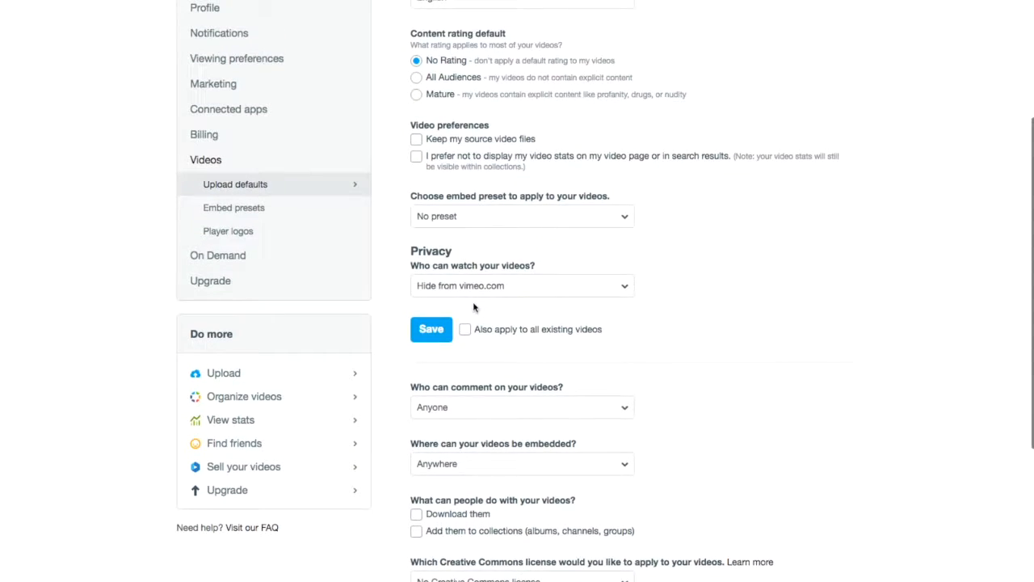
click(520, 336)
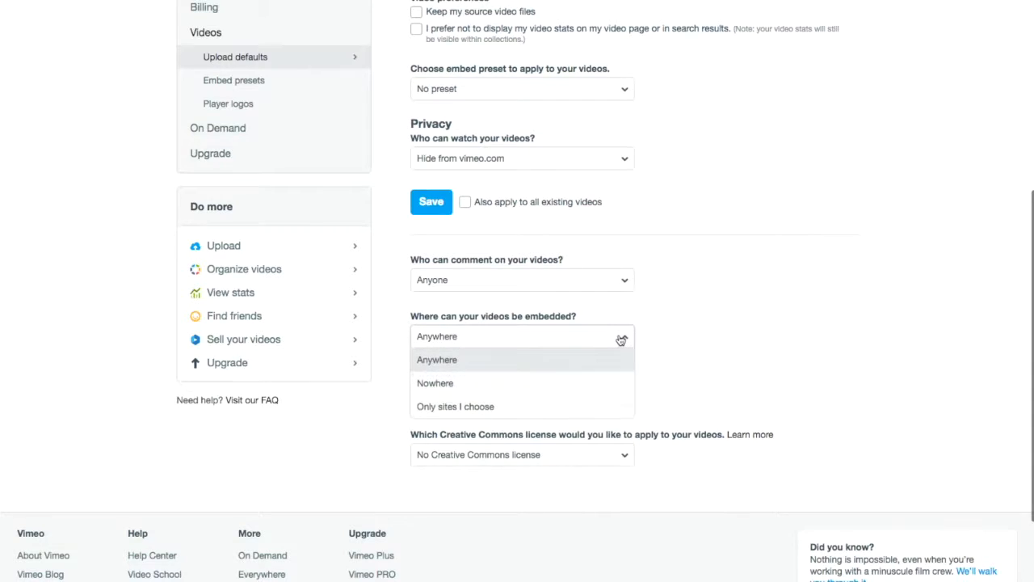
mouse_move(455, 407)
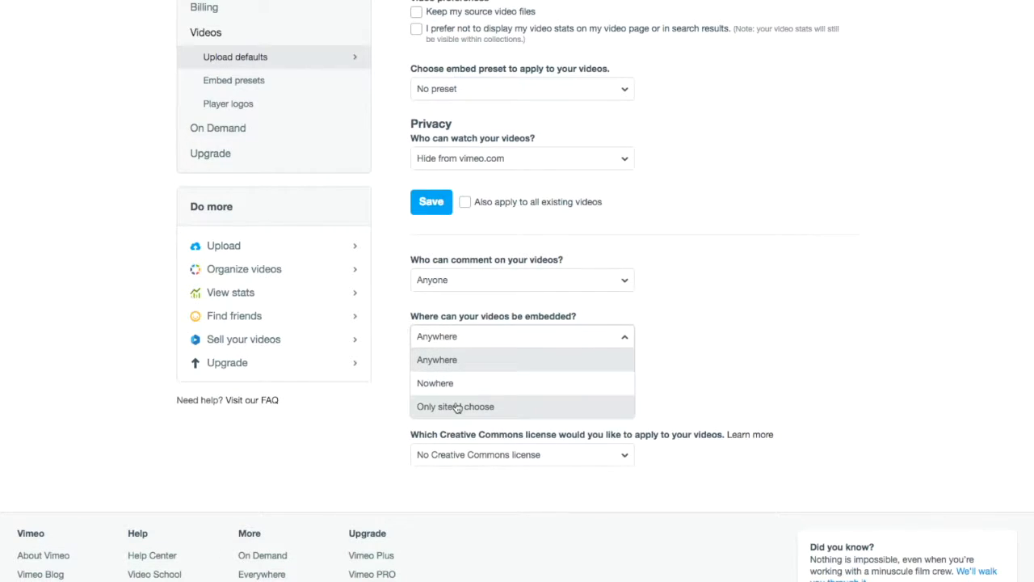
mouse_move(456, 407)
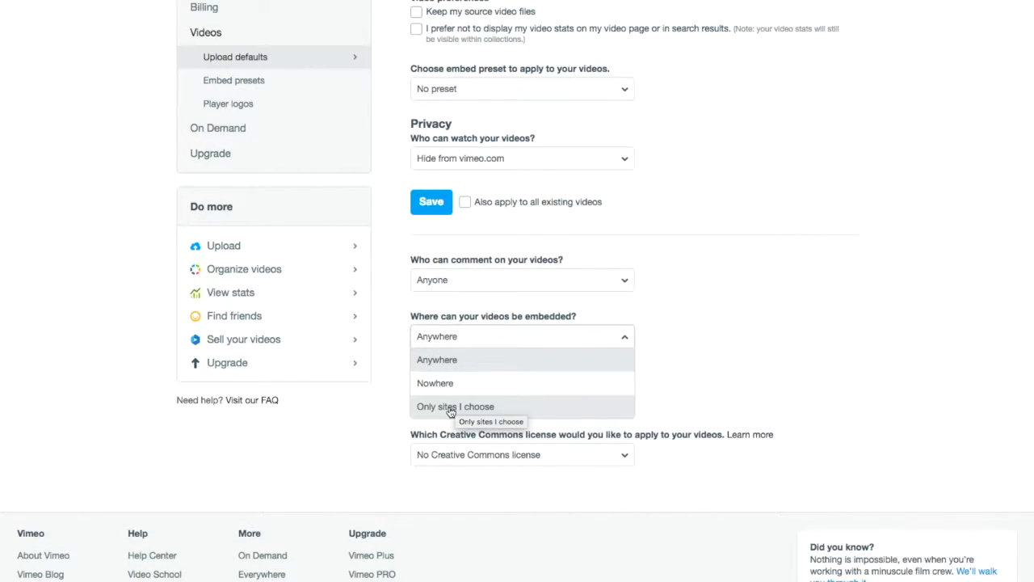
click(456, 407)
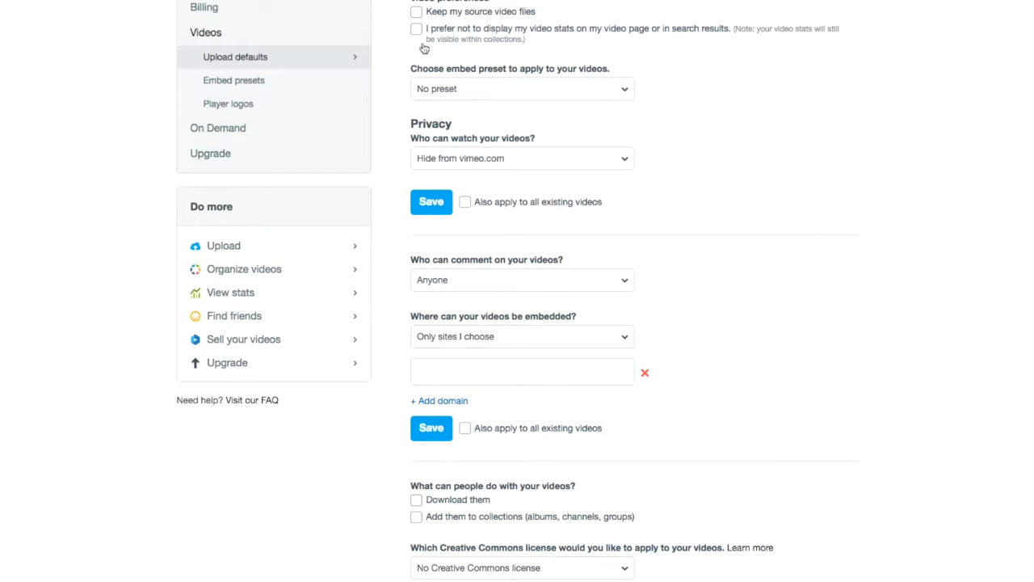
text(http://netflixtheme.vimeosync.com/)
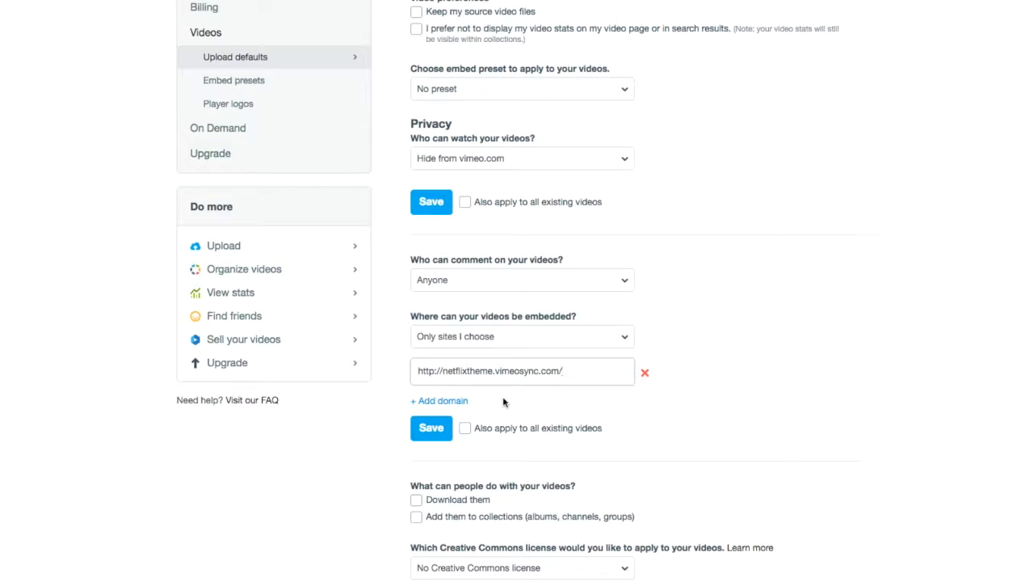
mouse_move(494, 412)
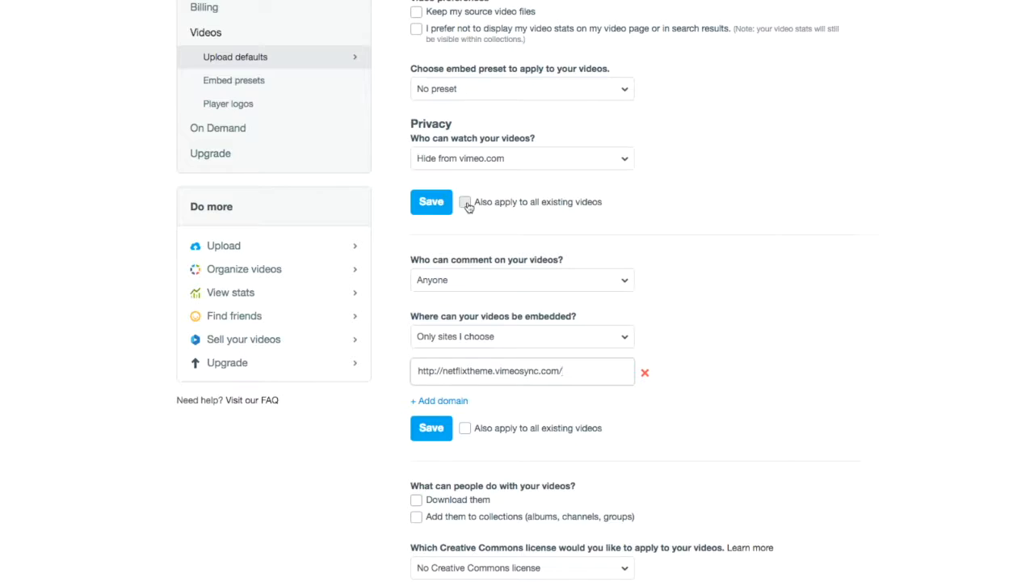
Step: Tick 'Also apply to all existing videos' and save the upload privacy defaults
click(466, 202)
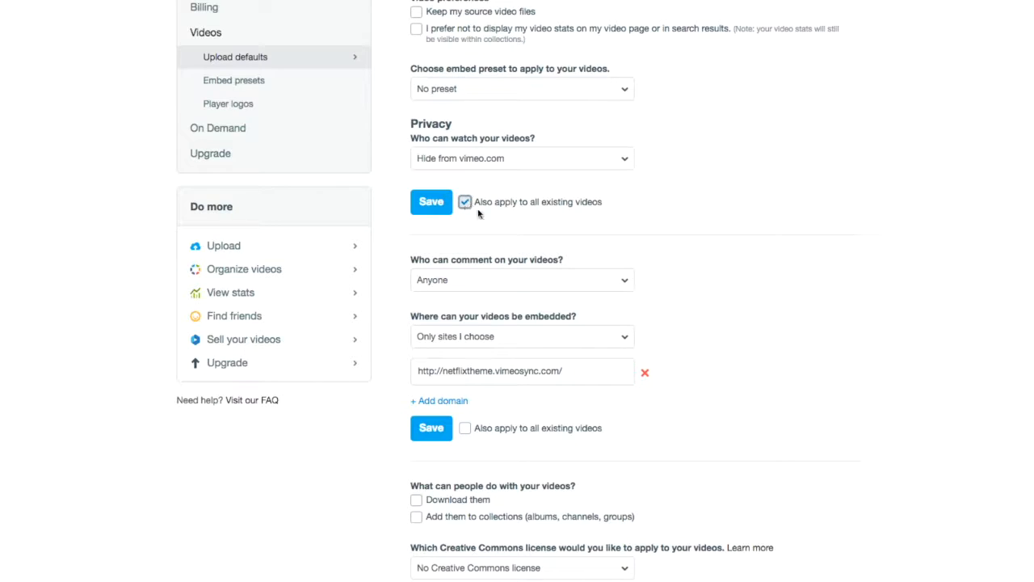
click(466, 428)
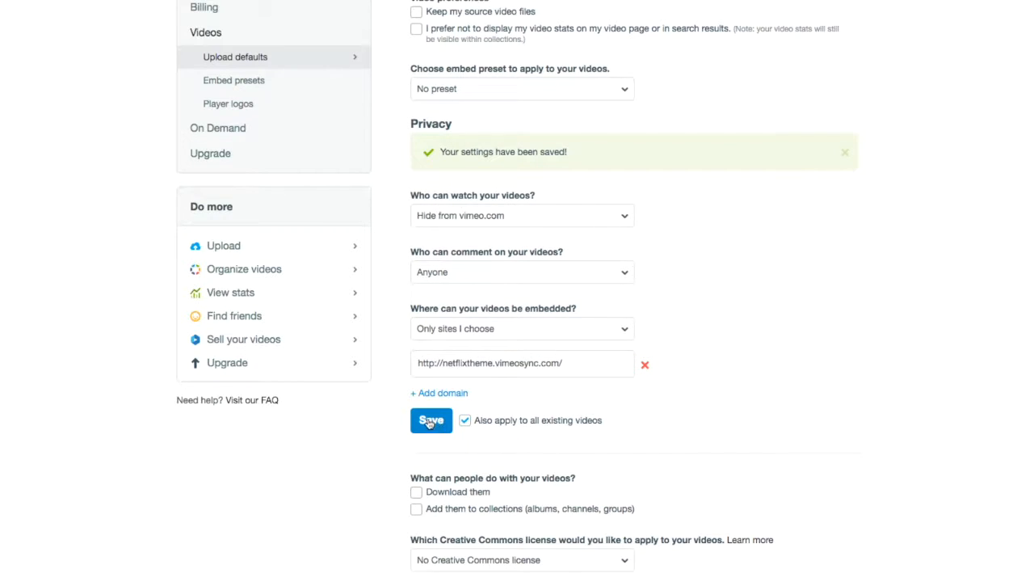
scroll(down, 3)
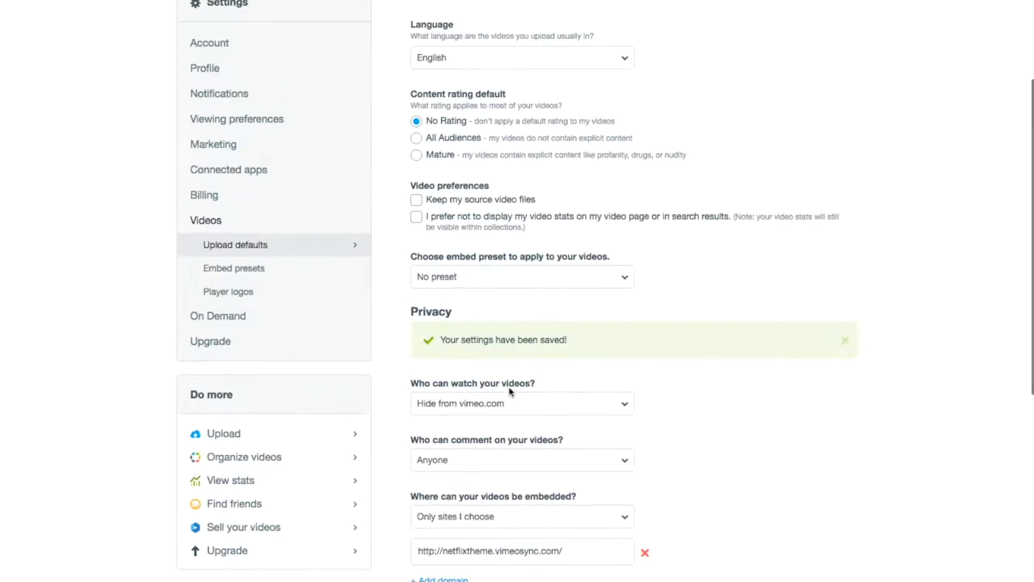
mouse_move(504, 408)
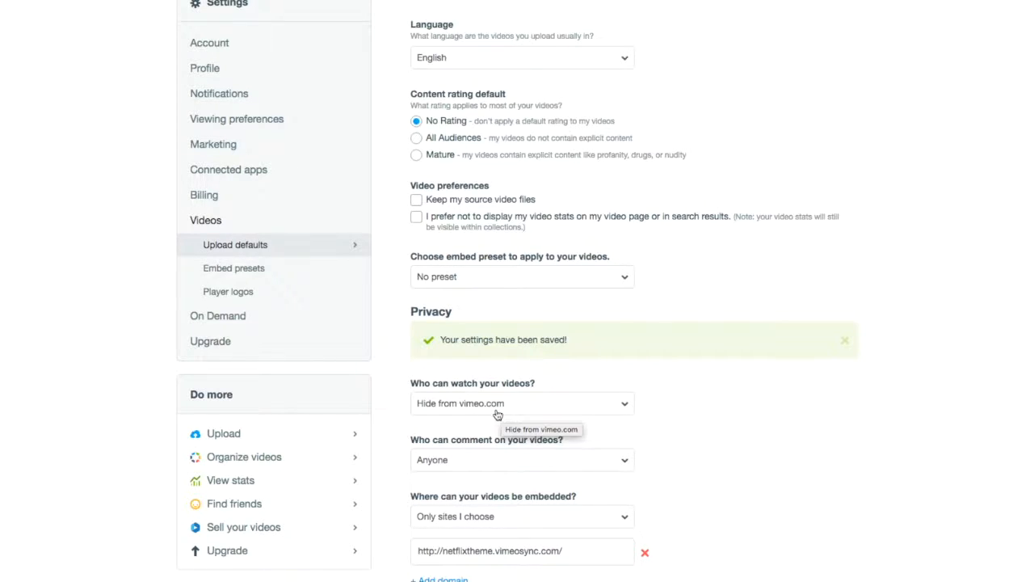
scroll(down, 3)
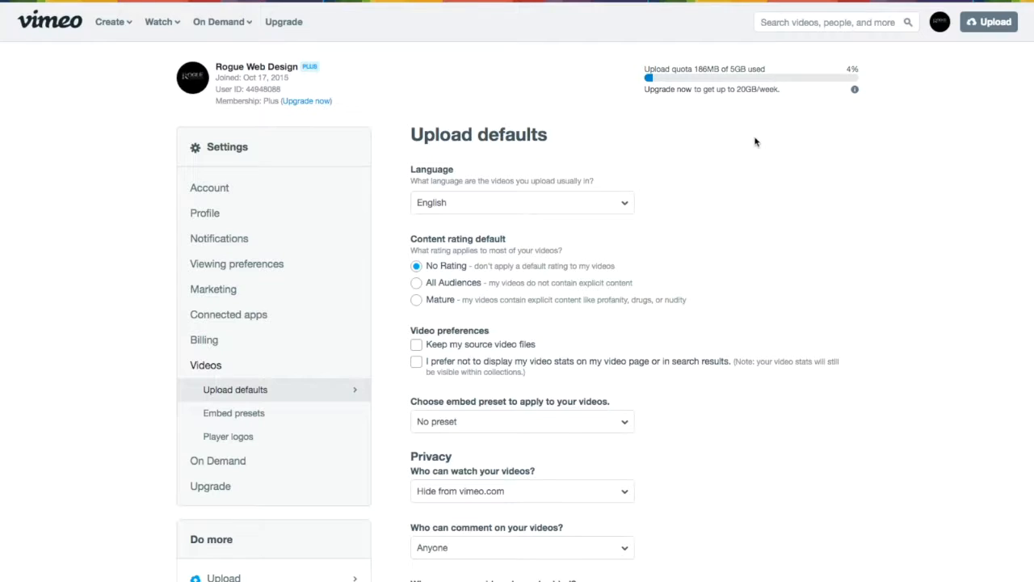
mouse_move(693, 229)
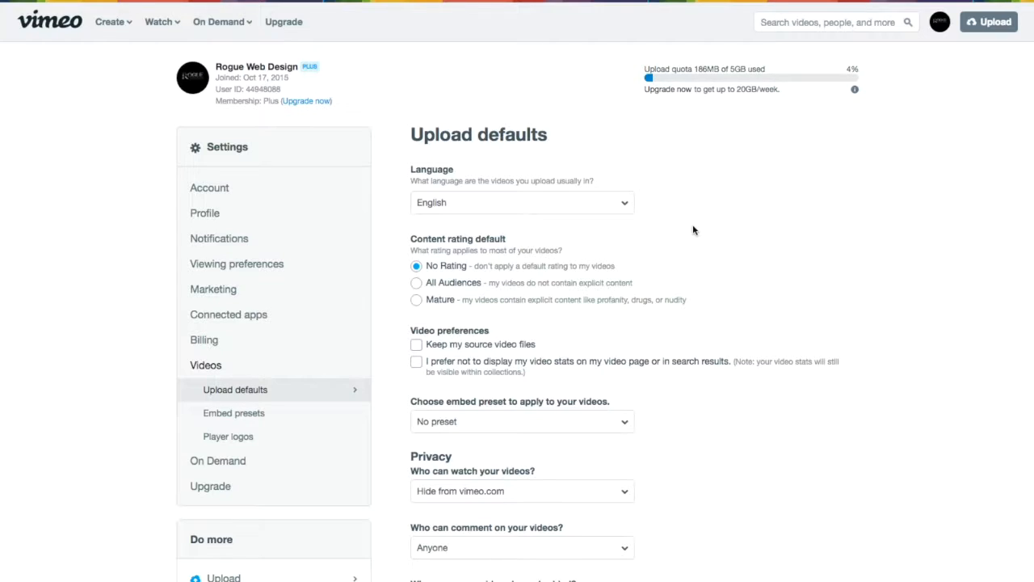
Step: Return to the Account settings page and bring up the avatar's account dropdown
scroll(down, 3)
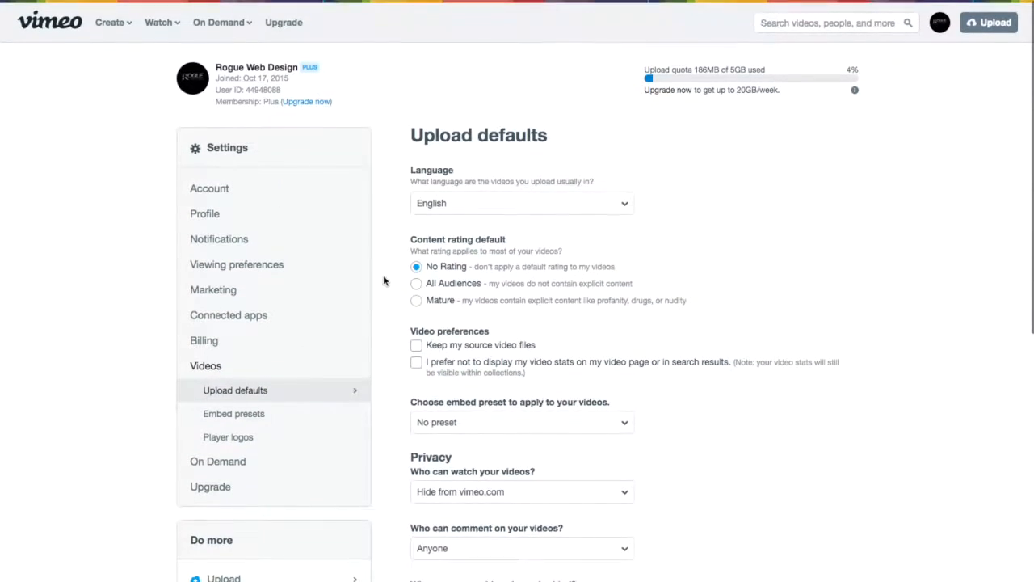
click(210, 187)
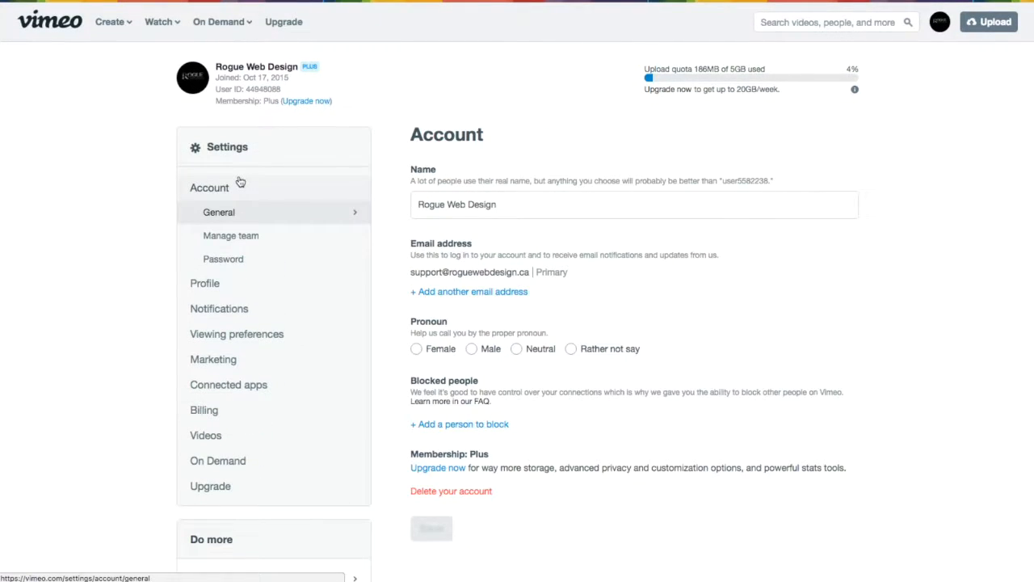
click(939, 23)
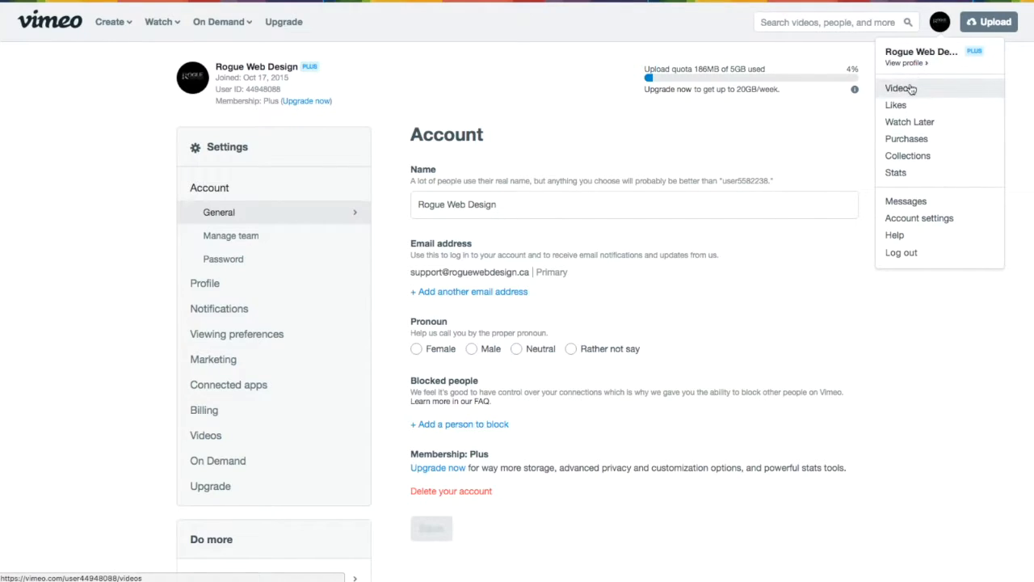
Step: Choose Videos from the dropdown and scroll through the grid of 32 uploaded videos
click(900, 87)
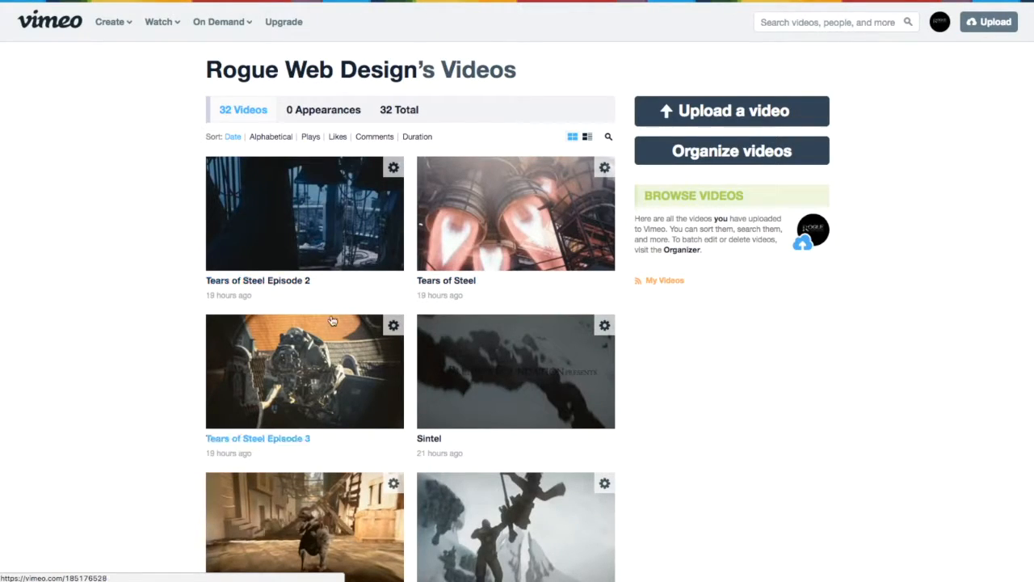
scroll(down, 3)
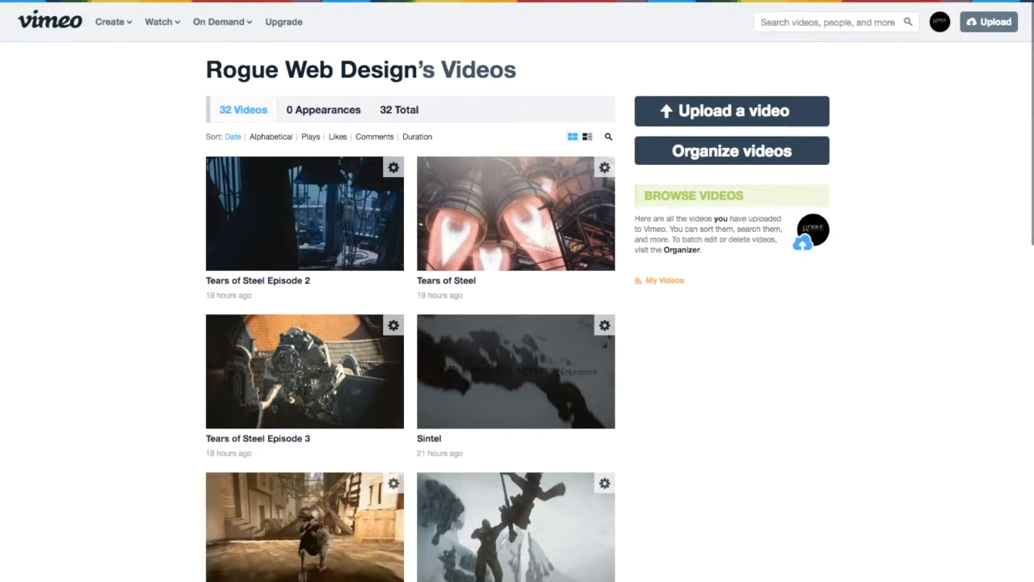
mouse_move(251, 194)
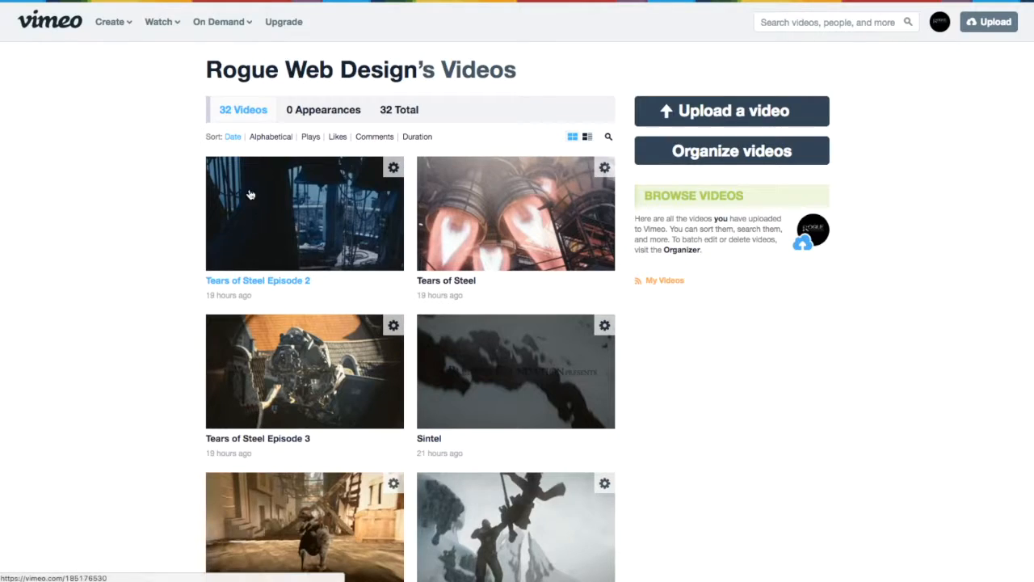
mouse_move(250, 176)
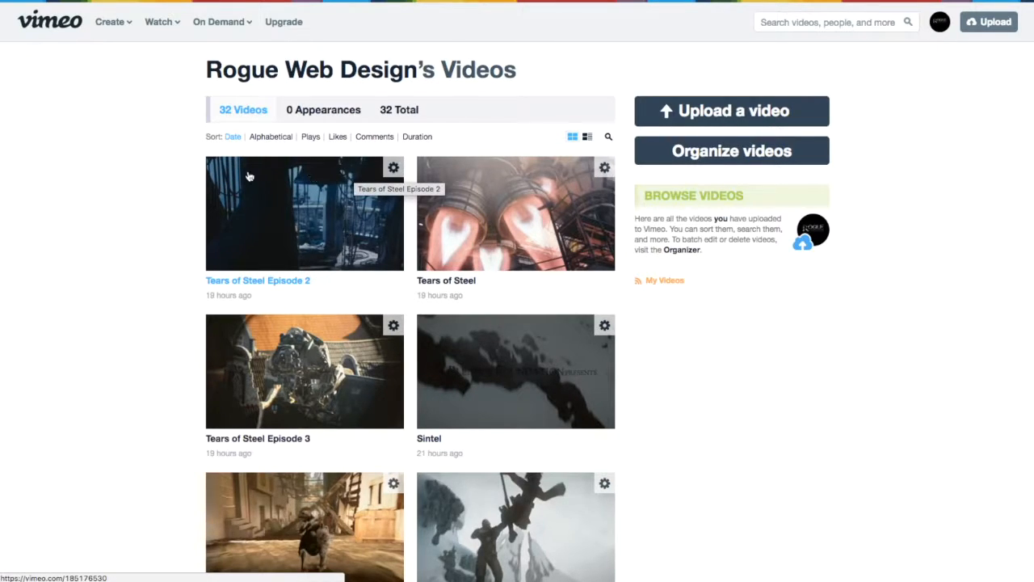
scroll(down, 3)
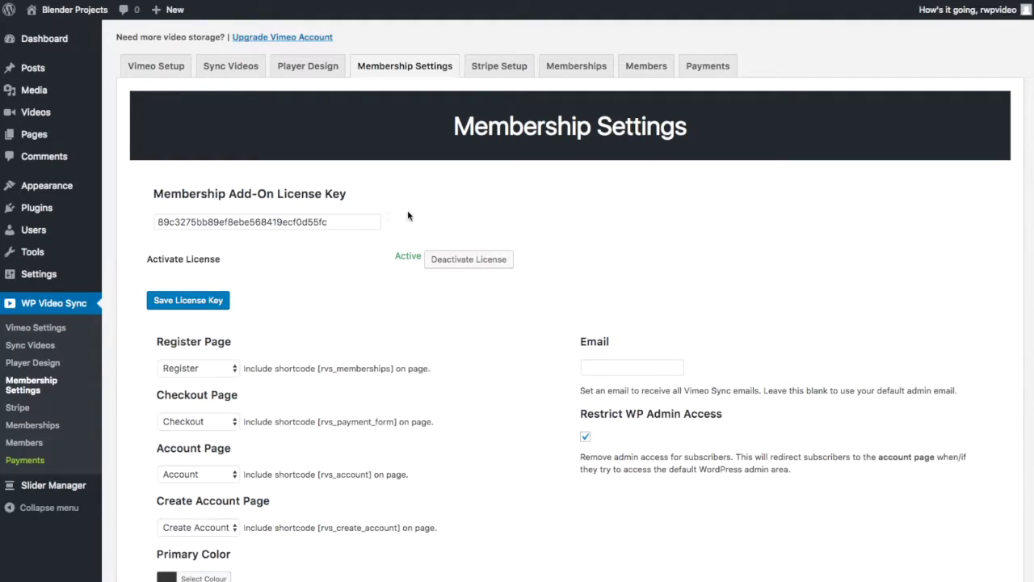
Step: Scroll down the WP Video Sync Membership Settings page and follow a sidebar link
scroll(down, 3)
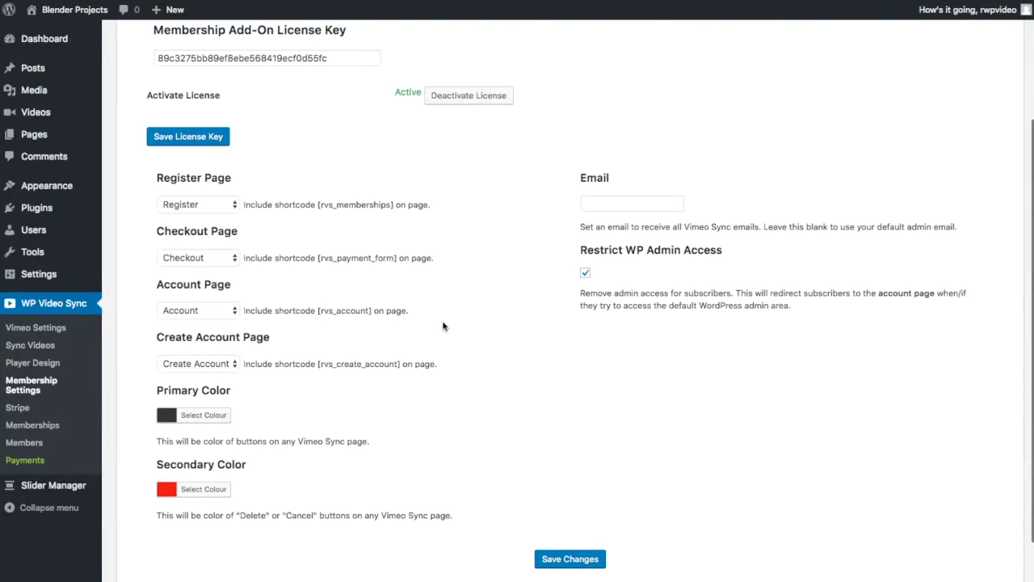
scroll(down, 3)
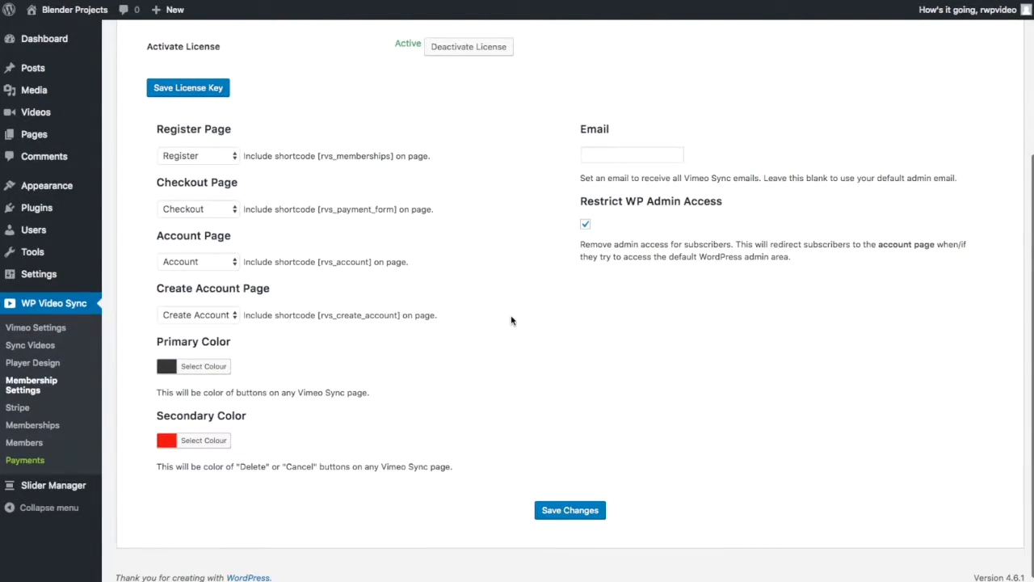
mouse_move(551, 314)
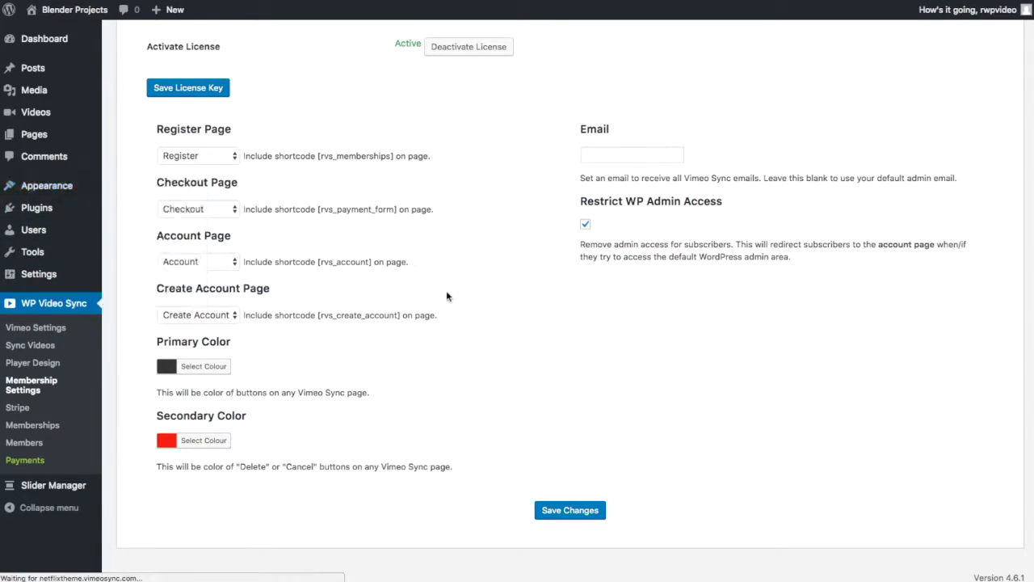
click(35, 279)
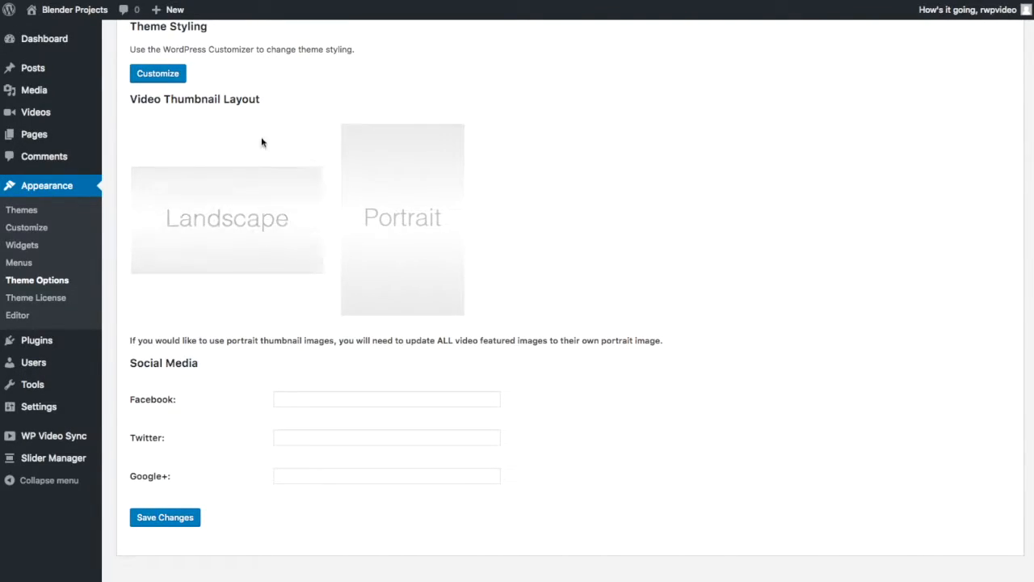
mouse_move(402, 213)
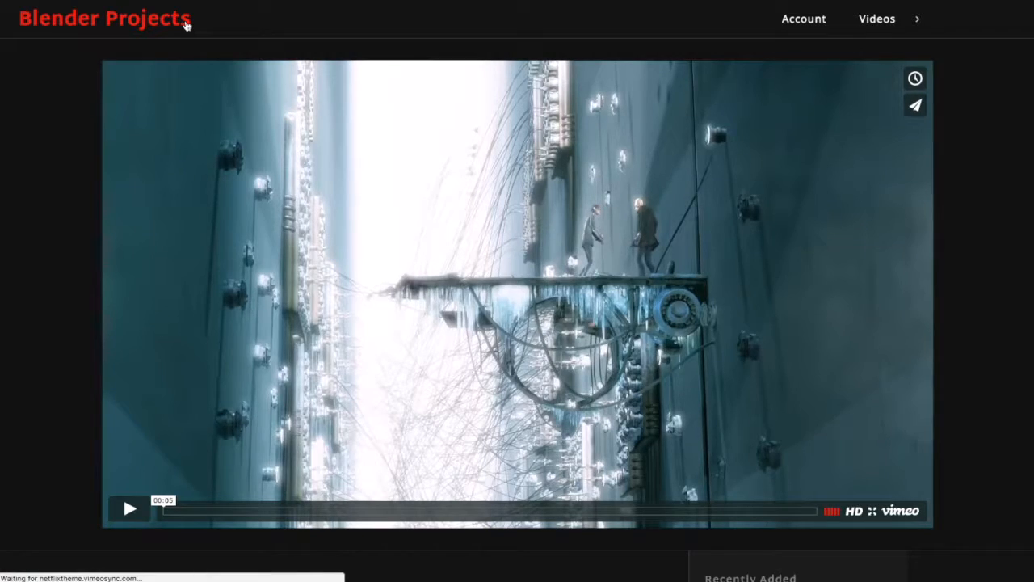
scroll(down, 3)
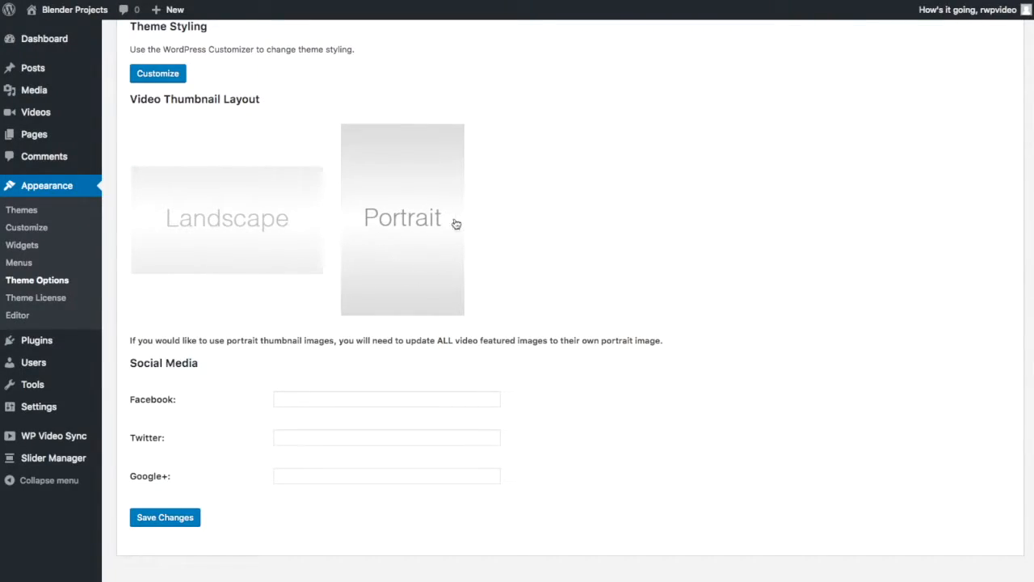
mouse_move(429, 238)
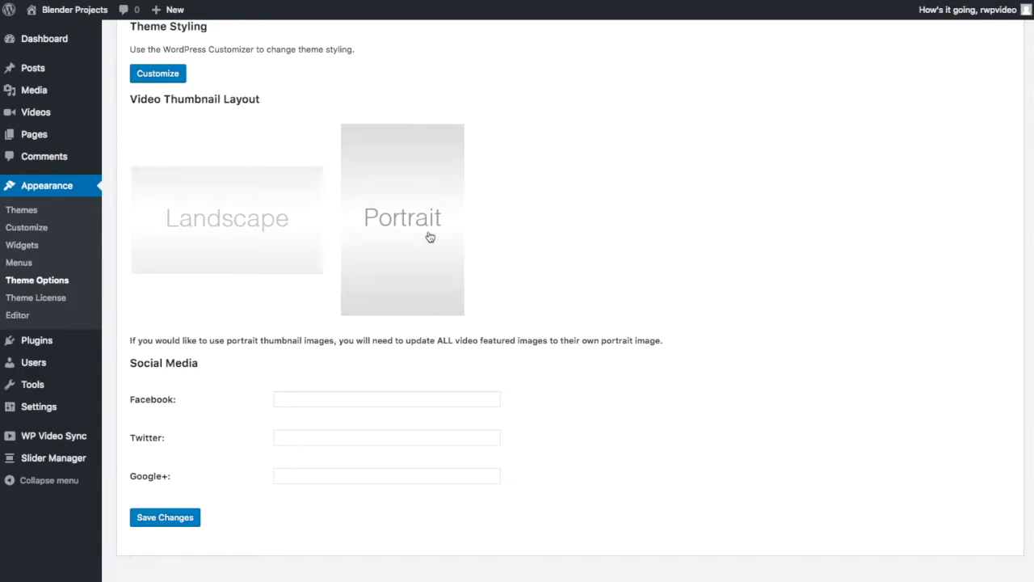
mouse_move(332, 152)
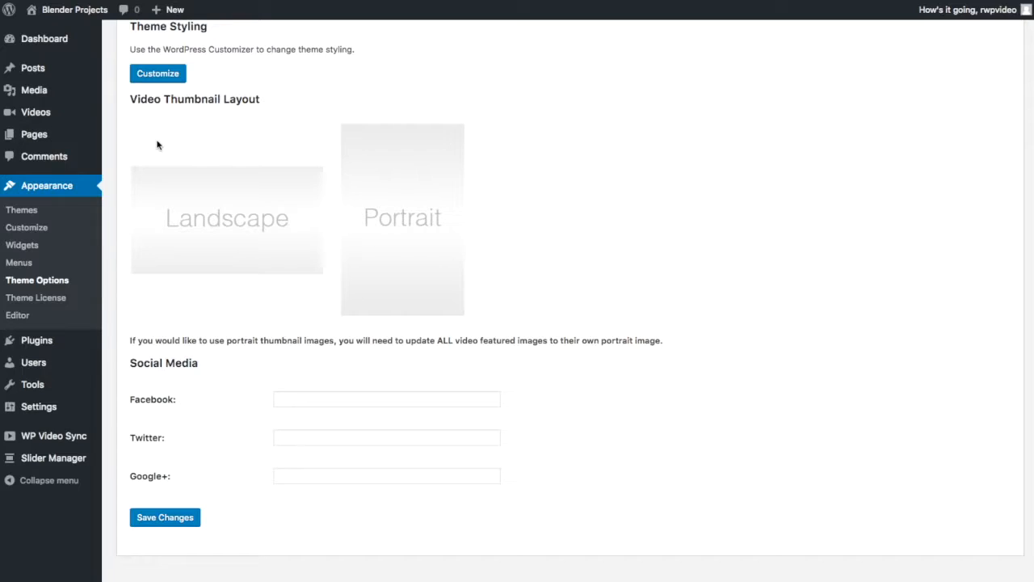
scroll(down, 3)
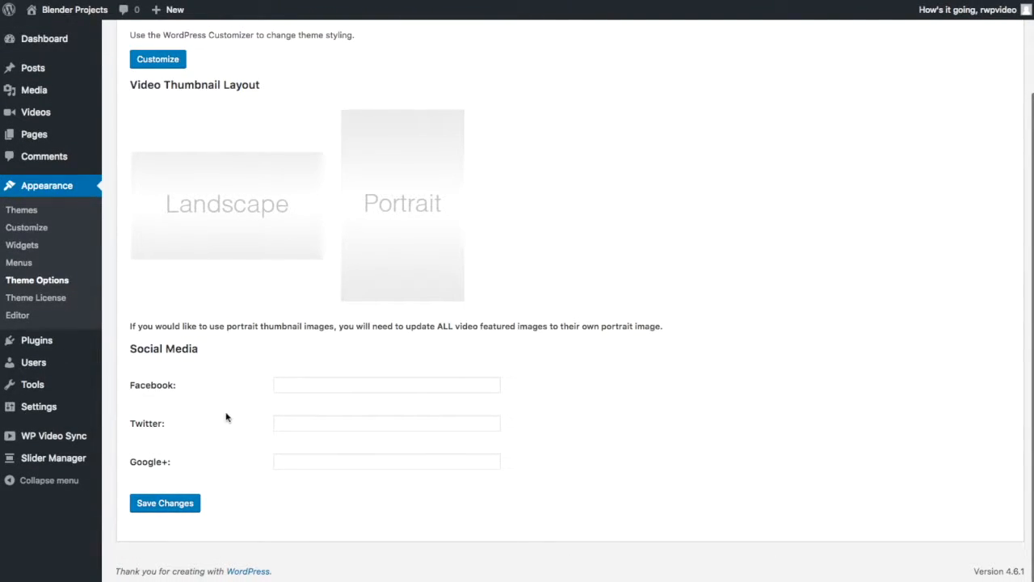
mouse_move(311, 410)
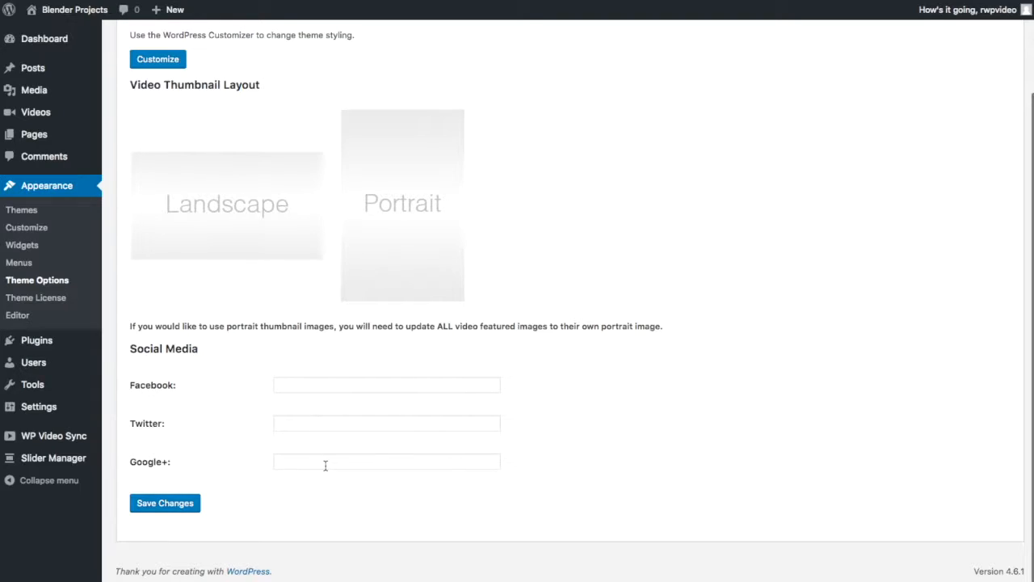
mouse_move(213, 378)
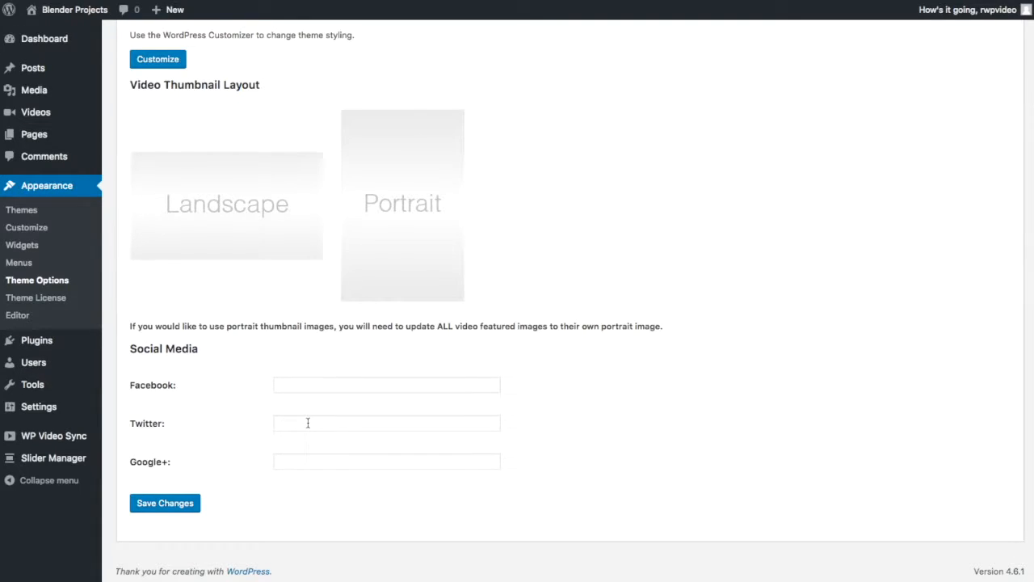
click(35, 297)
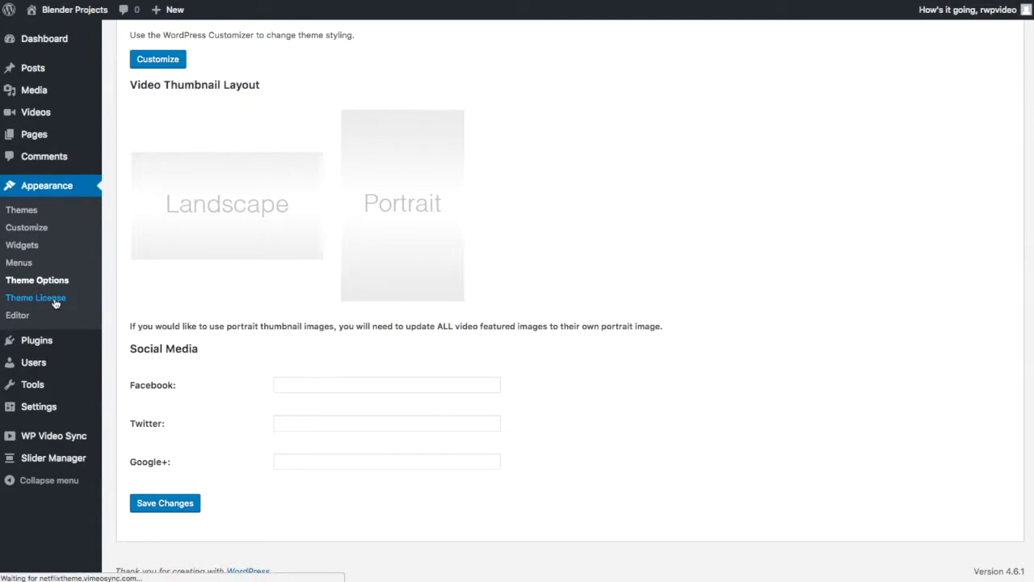
Step: Go to Appearance > Theme License and select the empty License Key field
click(36, 297)
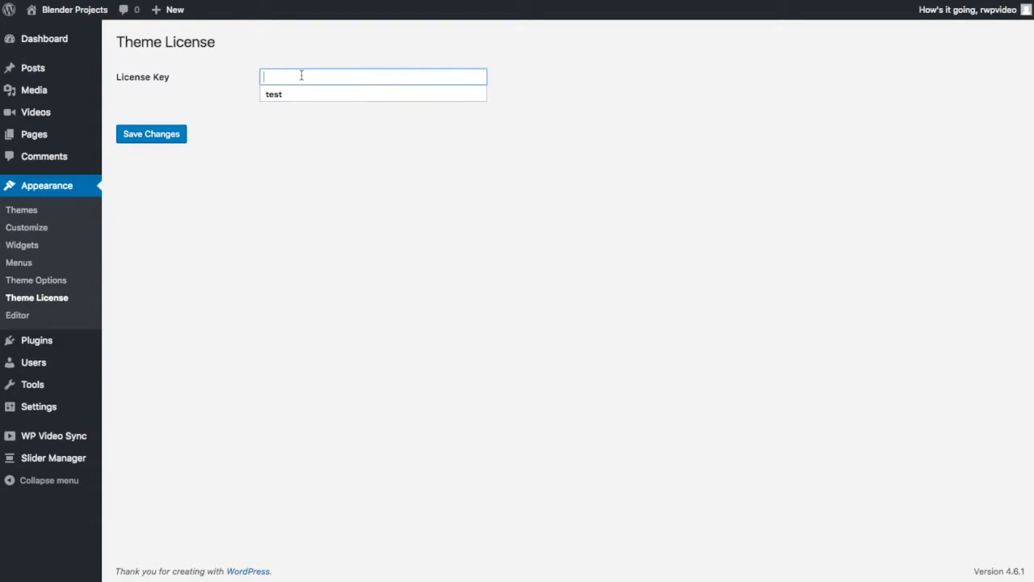
mouse_move(53, 437)
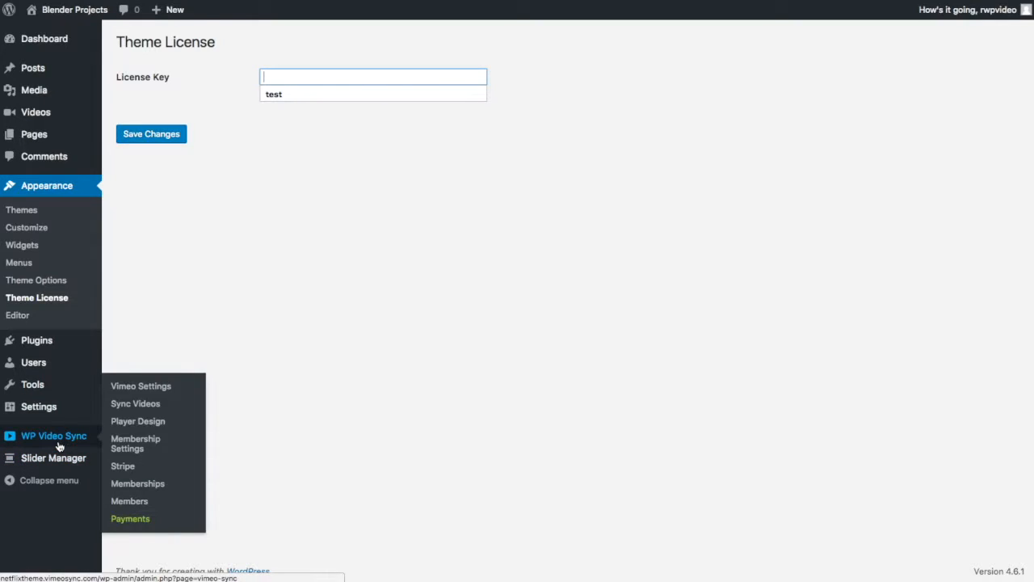
mouse_move(137, 483)
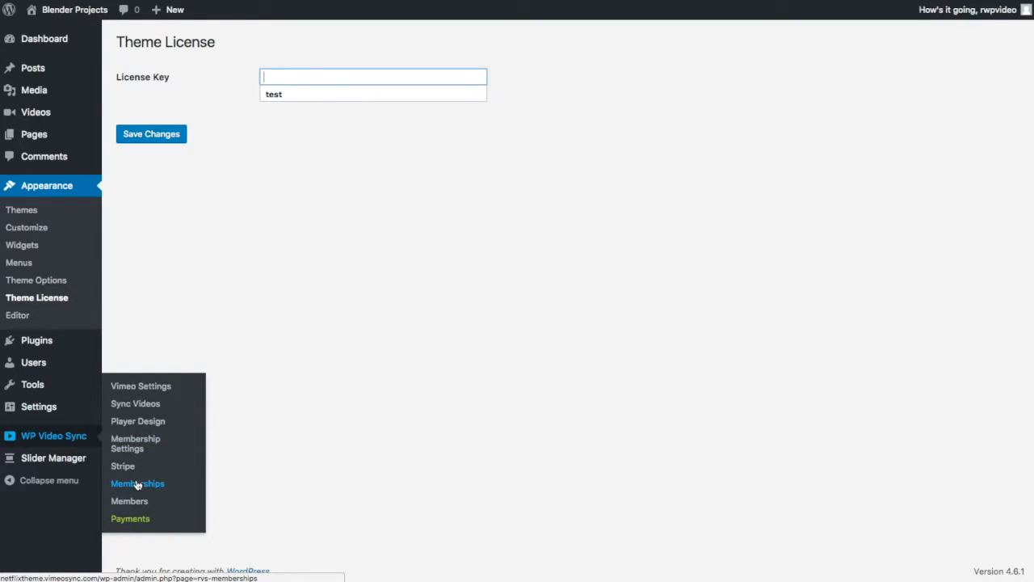
mouse_move(193, 88)
text(vie)
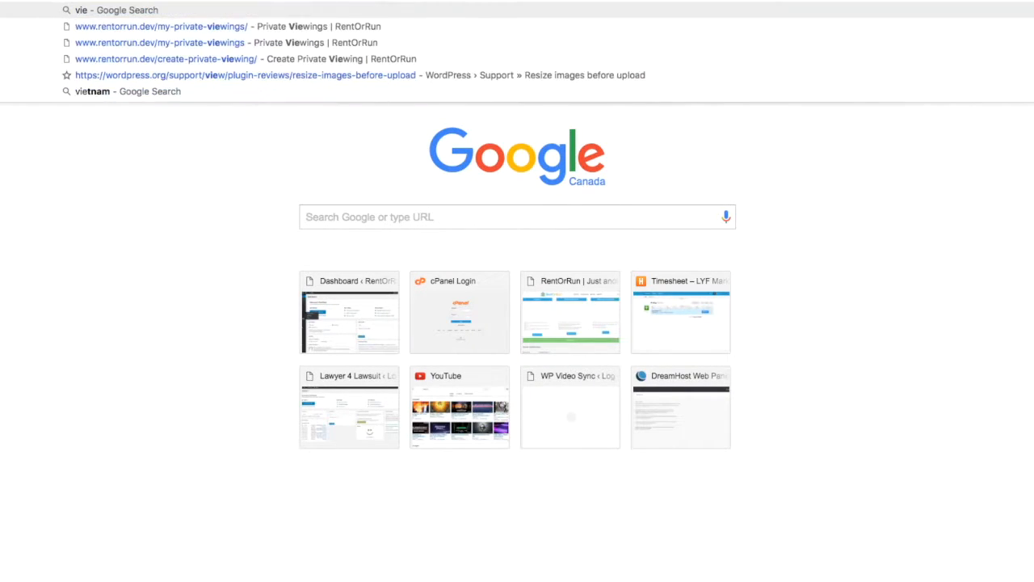
Step: Search 'vimeo', go to the WP Video Sync site and its Support forums page
text(vimeo)
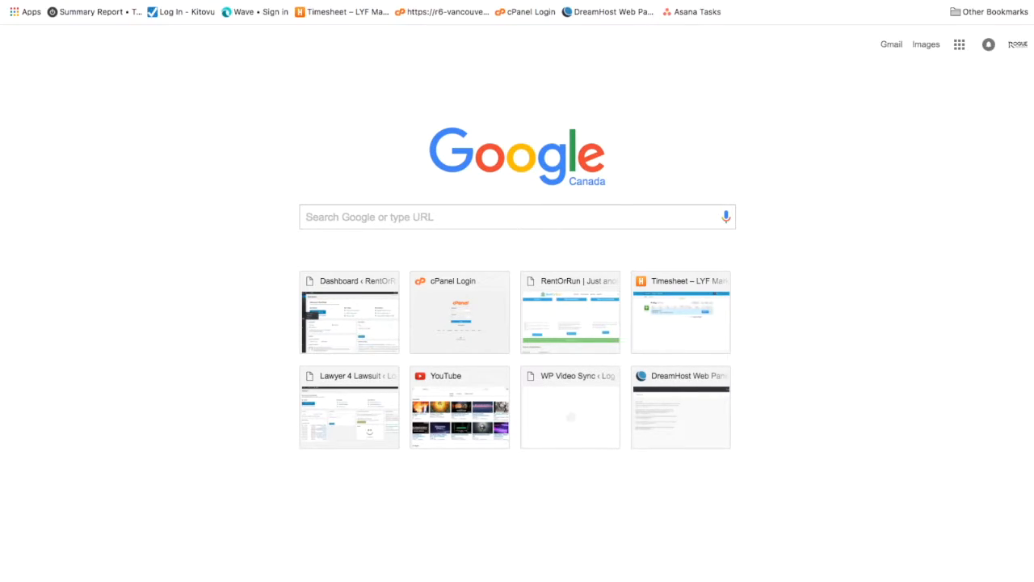
click(569, 407)
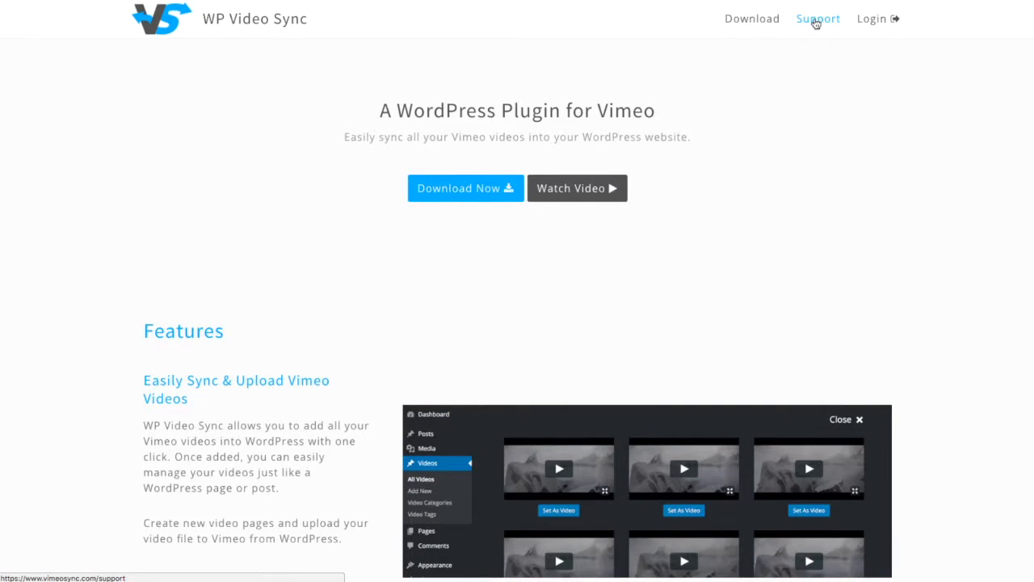
click(817, 19)
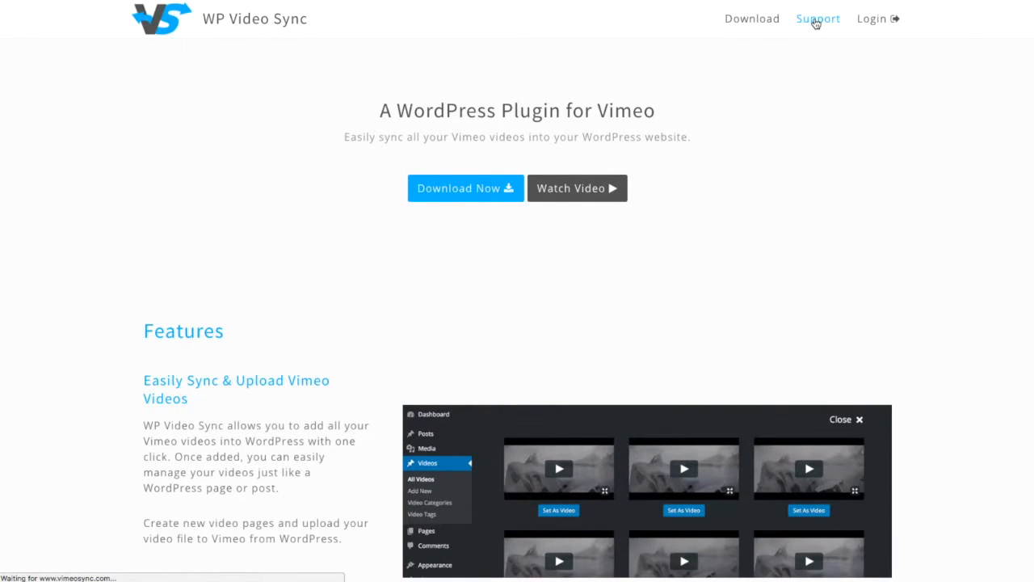
click(818, 19)
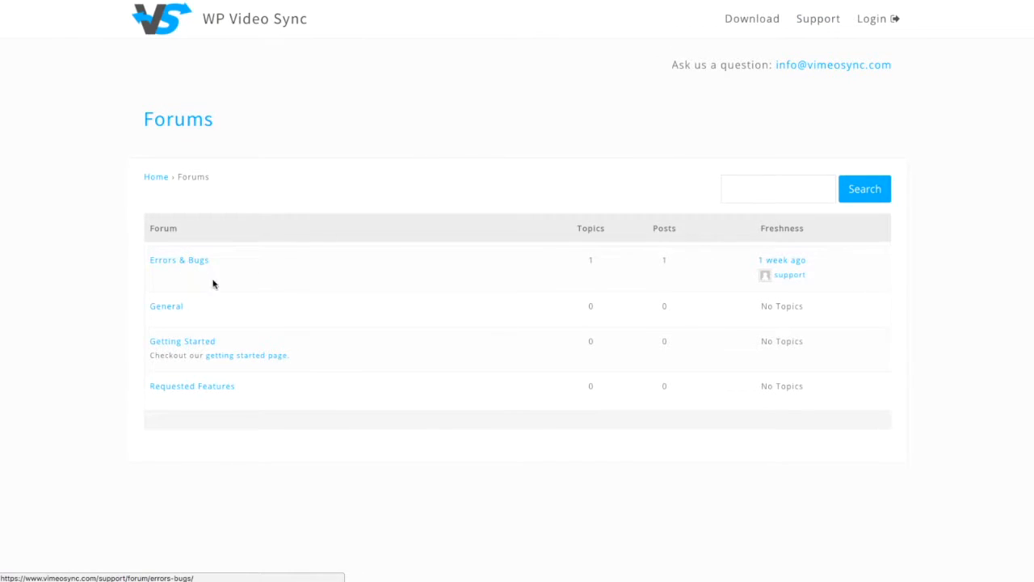
mouse_move(192, 385)
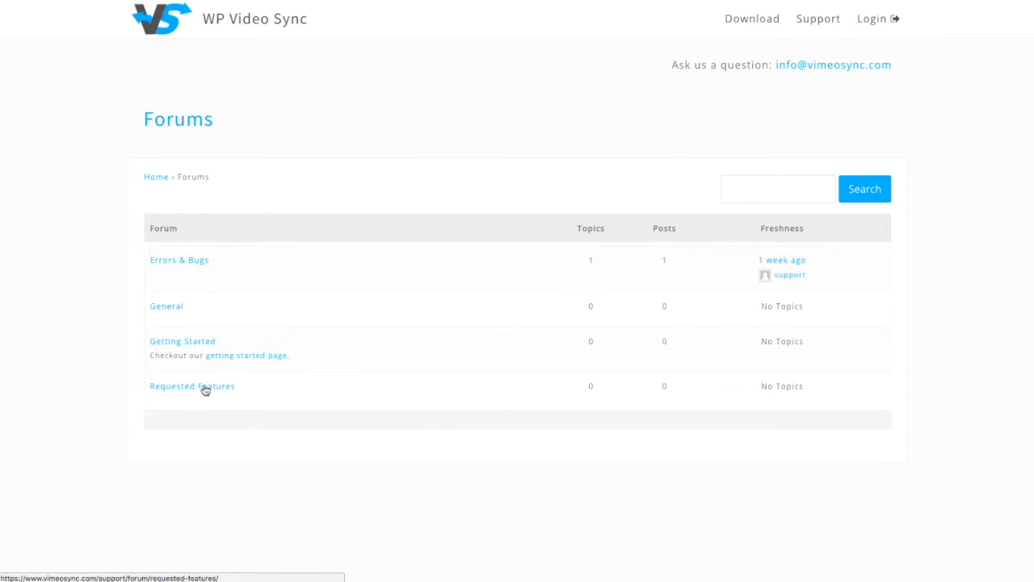
mouse_move(246, 389)
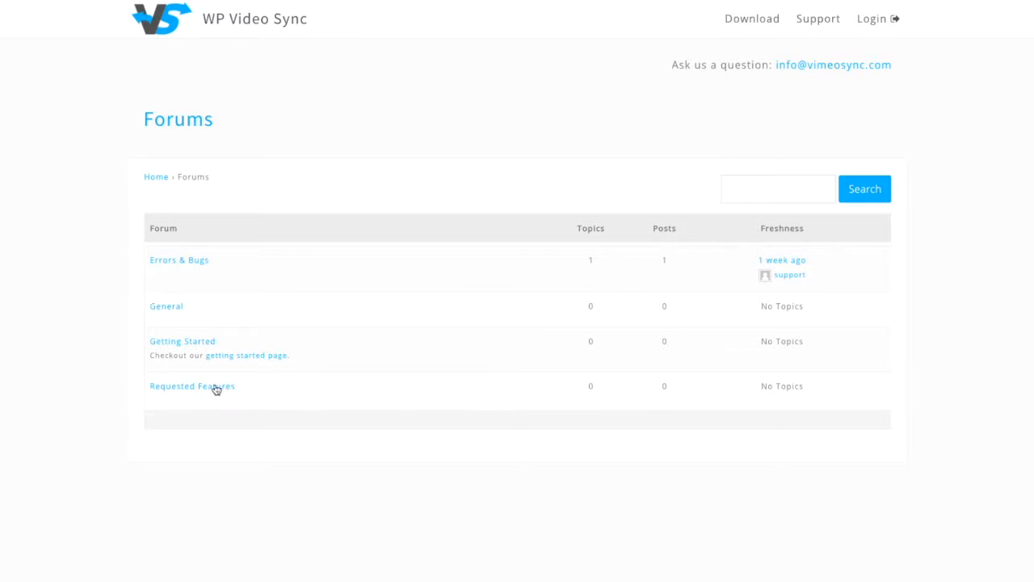
mouse_move(249, 399)
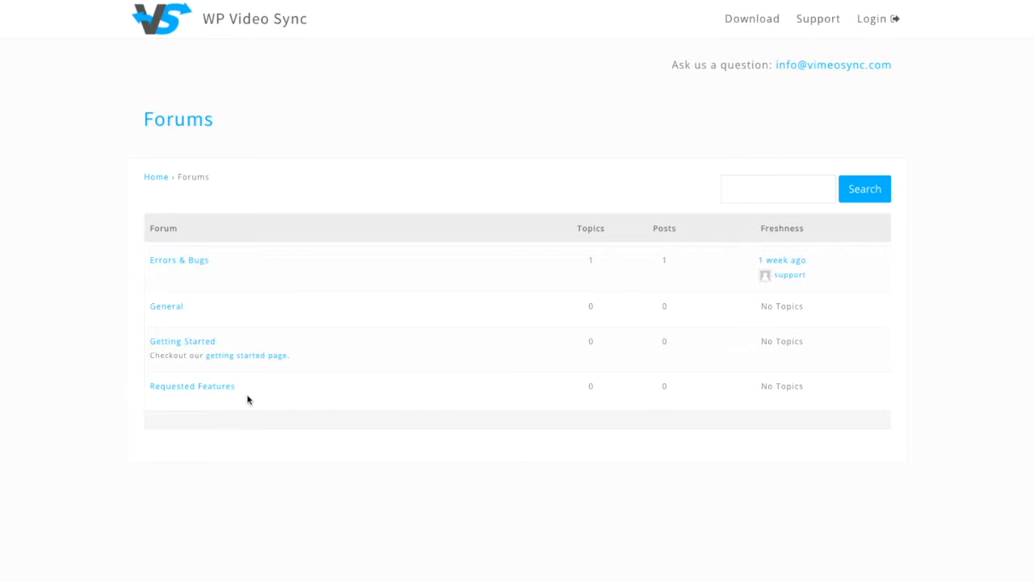
mouse_move(294, 404)
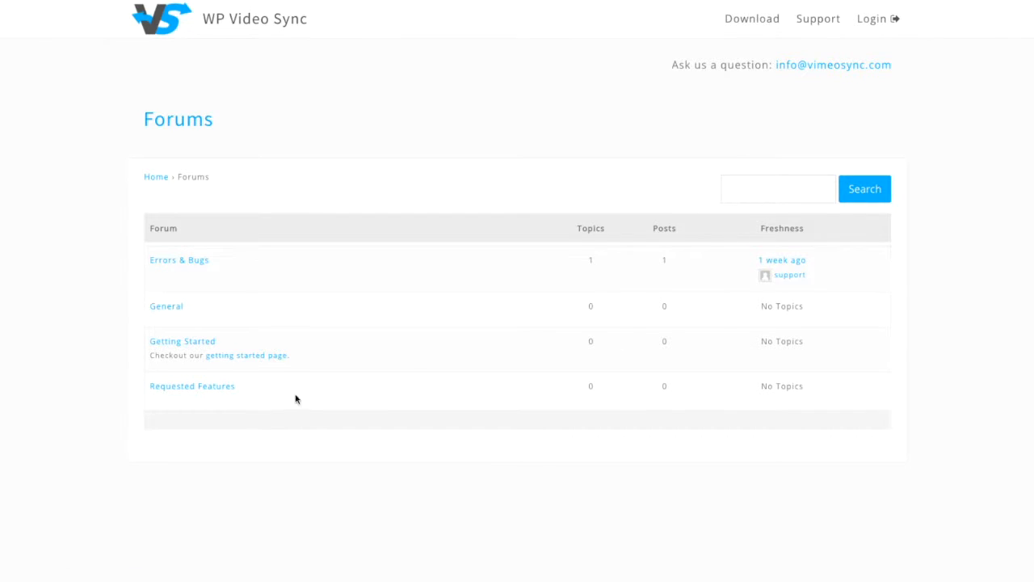
mouse_move(192, 384)
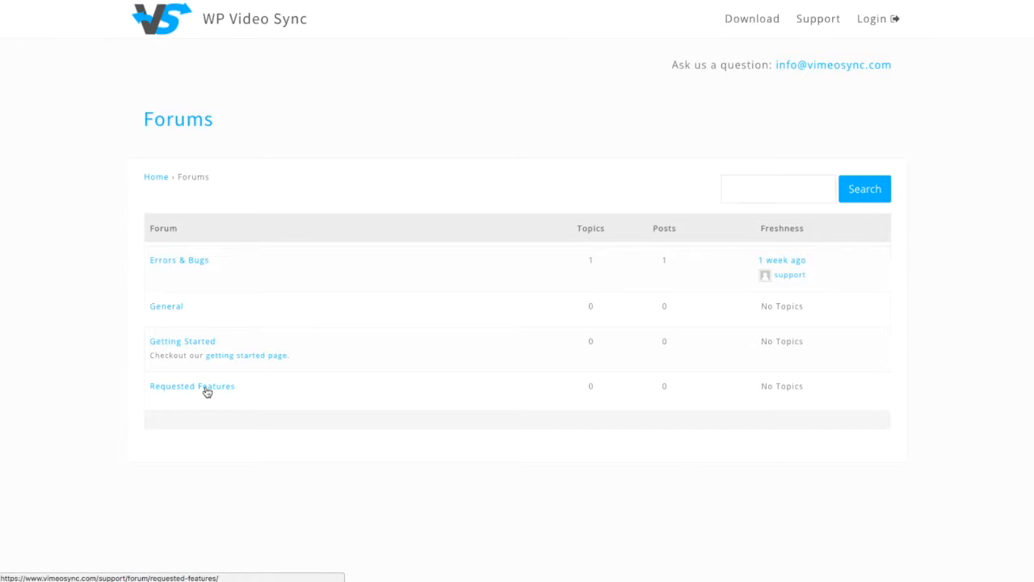
mouse_move(213, 393)
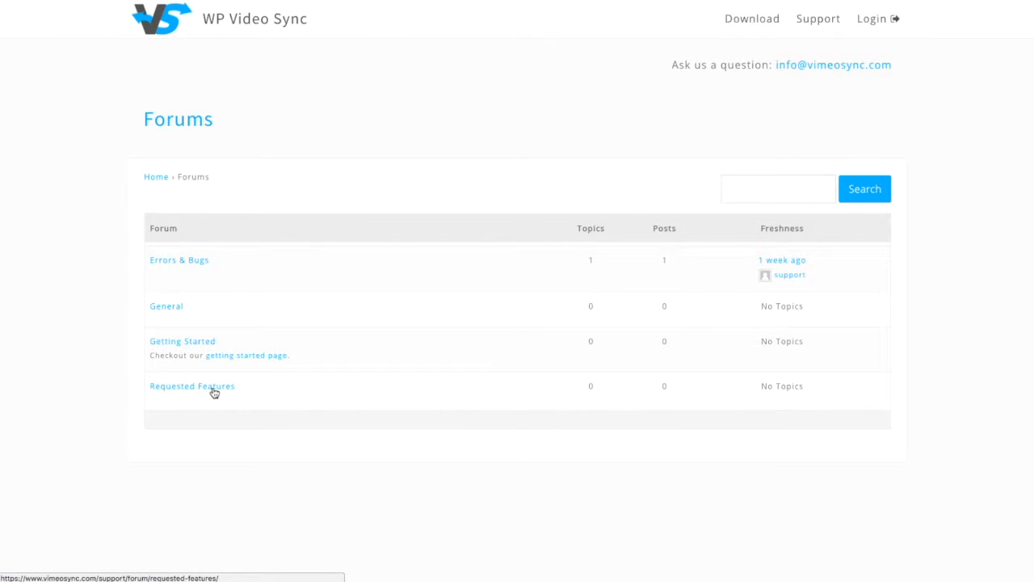
mouse_move(488, 281)
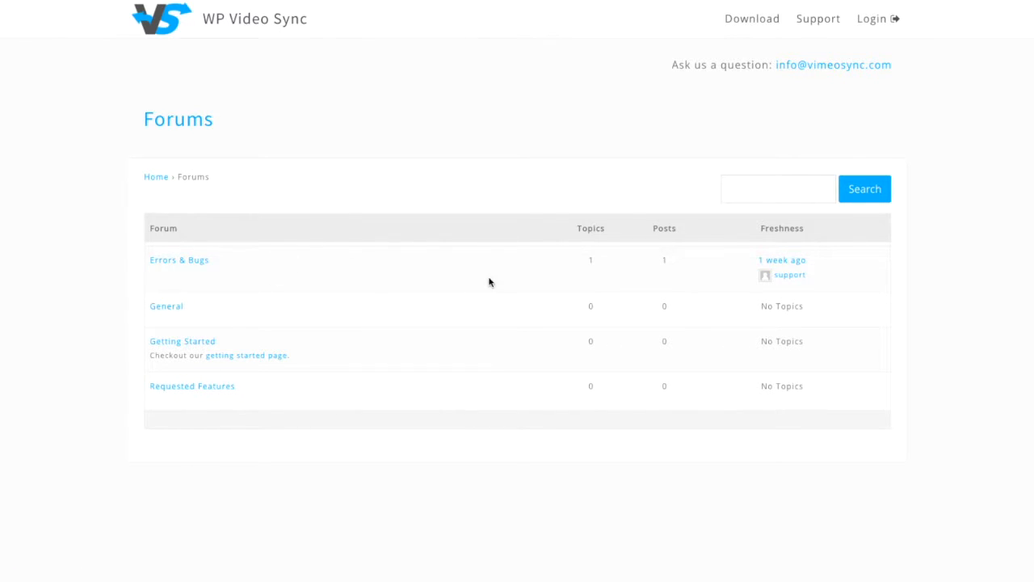
mouse_move(466, 273)
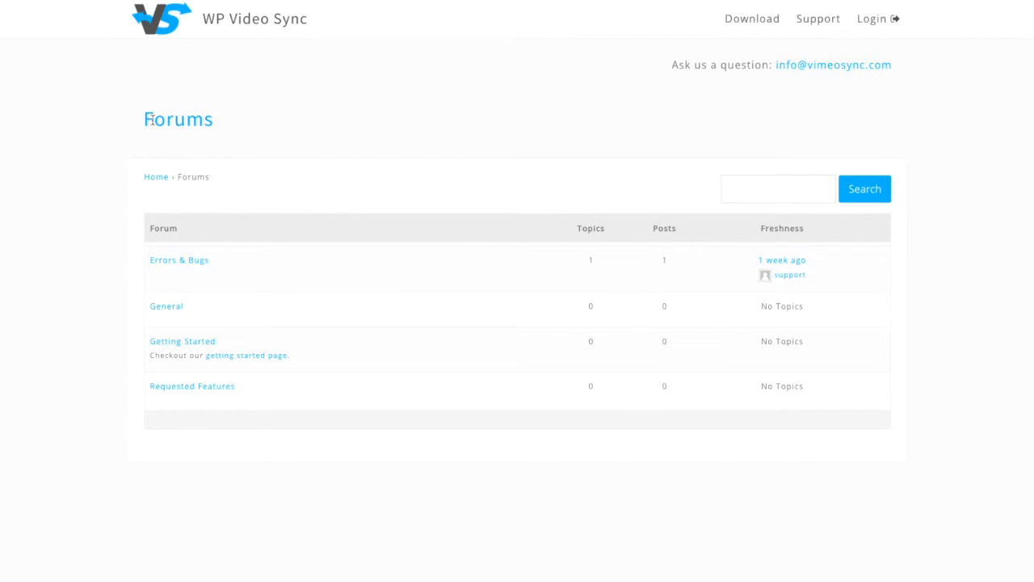
mouse_move(216, 123)
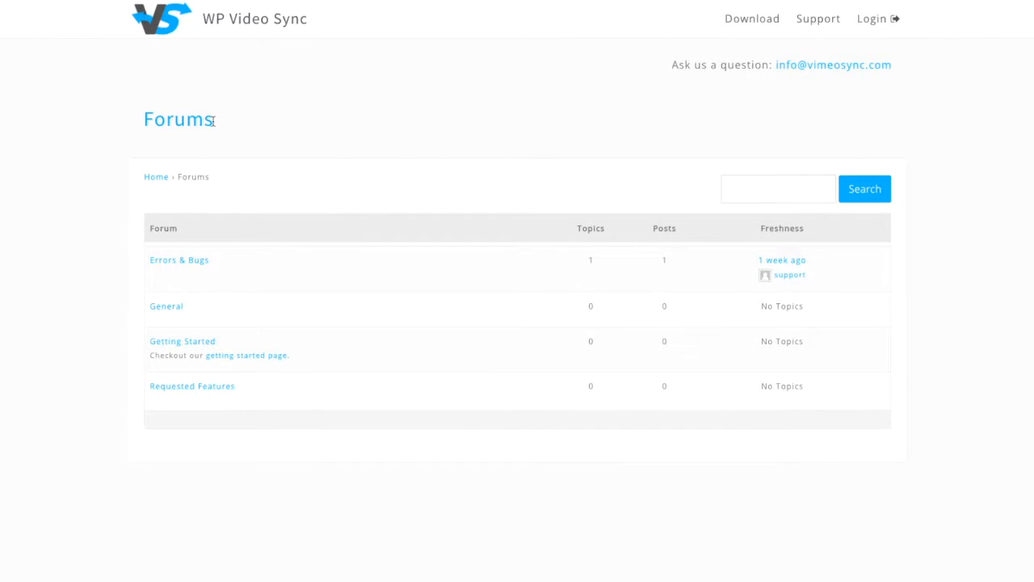
mouse_move(207, 393)
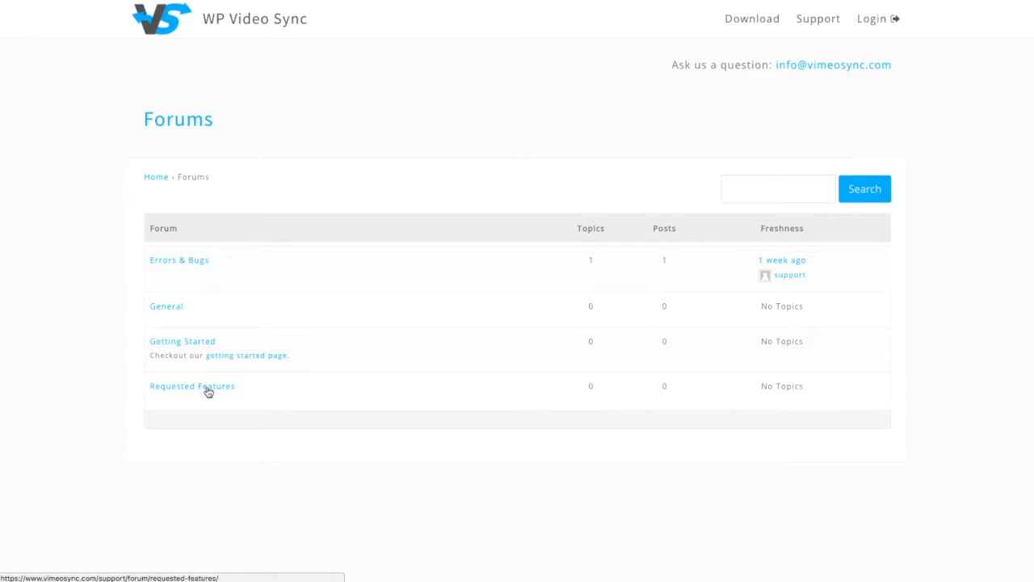
mouse_move(220, 394)
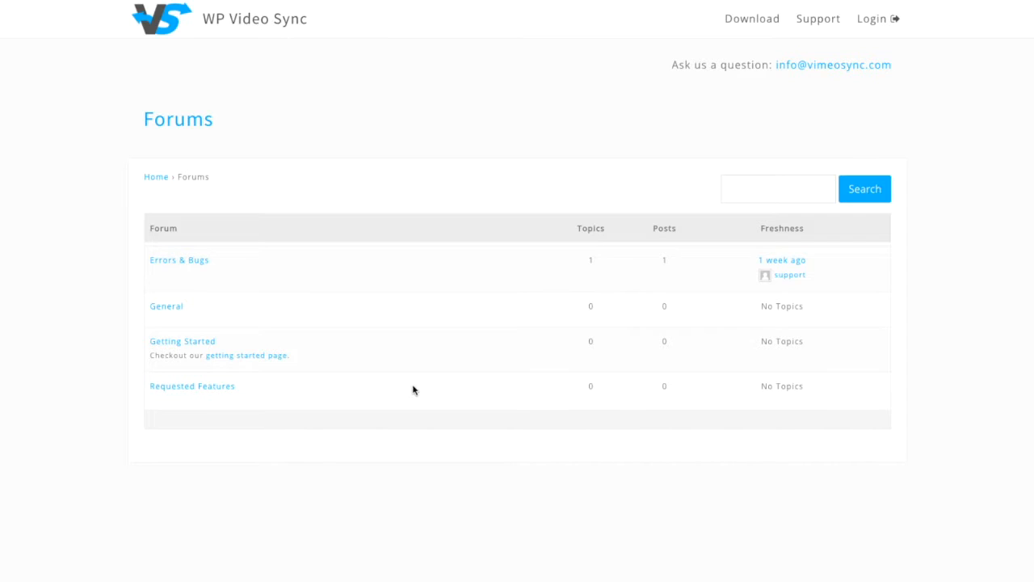
mouse_move(520, 302)
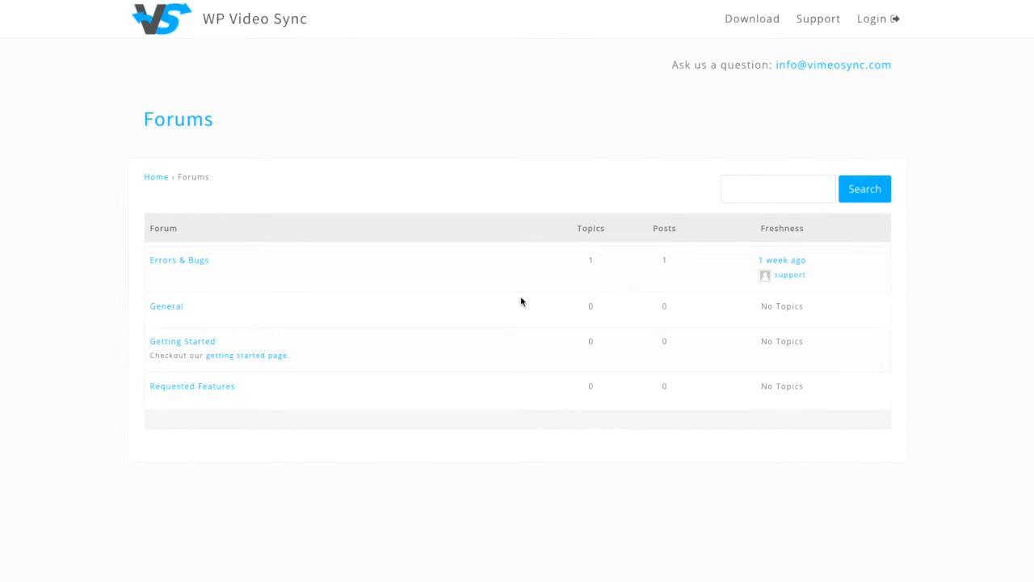
mouse_move(610, 137)
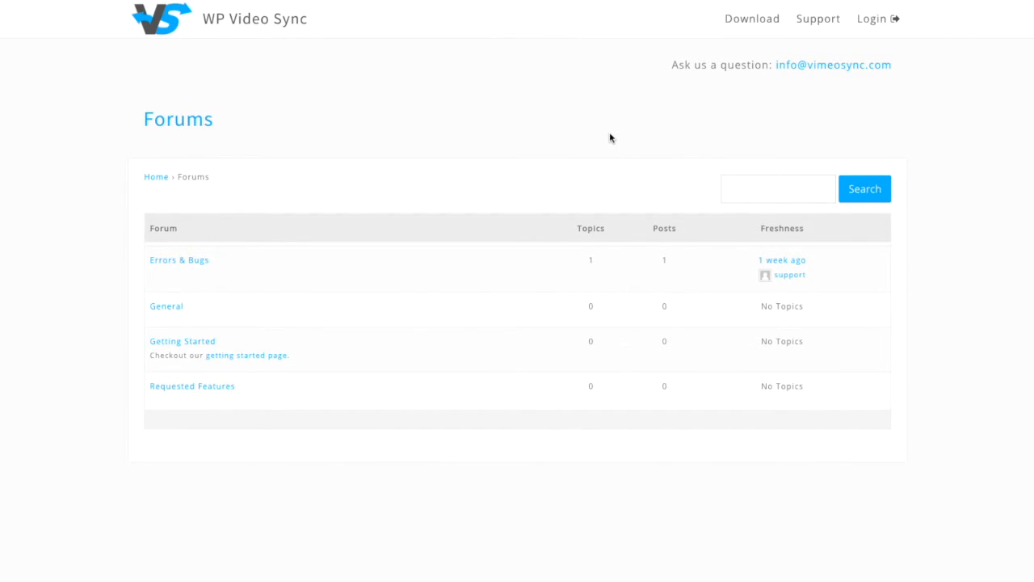
mouse_move(562, 117)
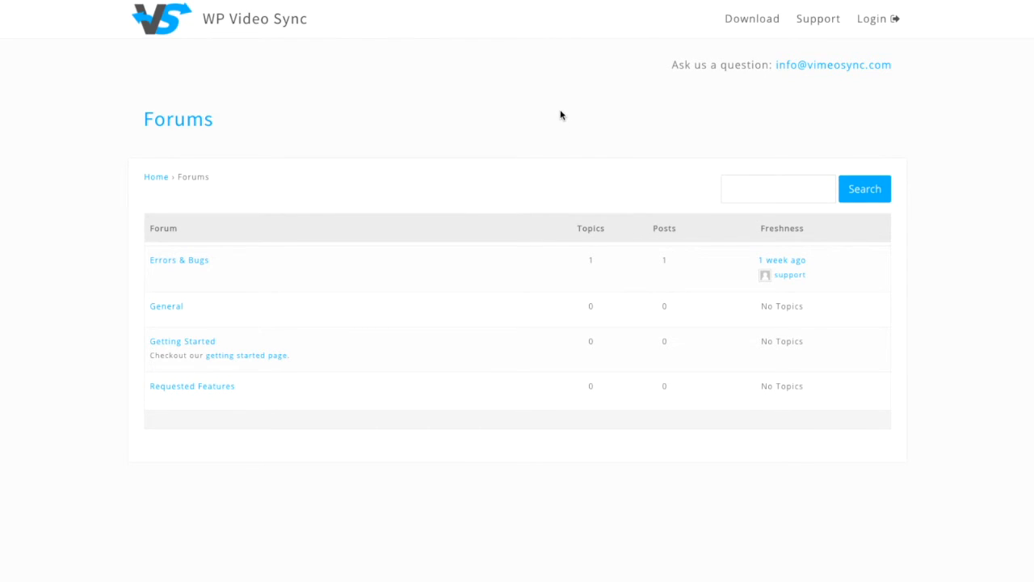